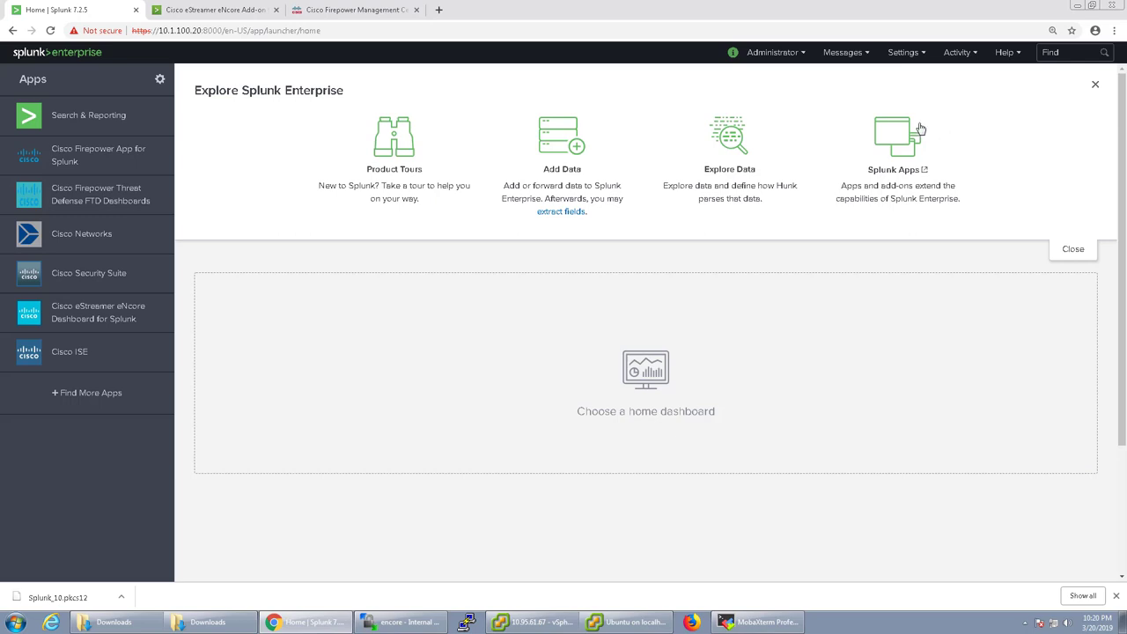
pyautogui.moveTo(776, 266)
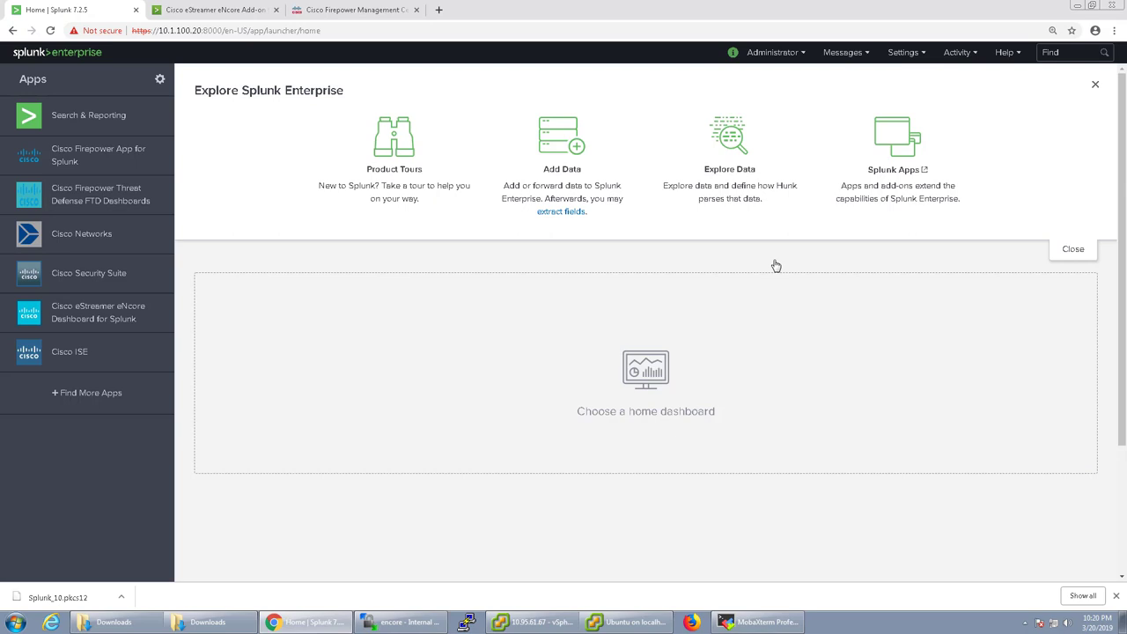
pyautogui.moveTo(256, 259)
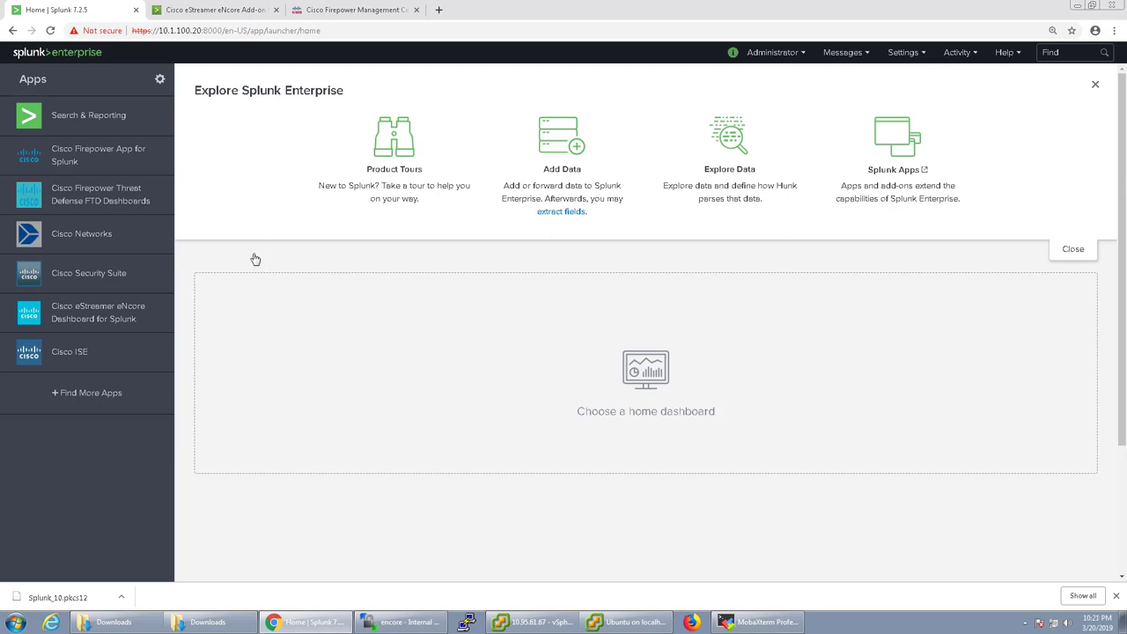
# - Switch to the browser tab showing the Cisco eStreamer eNcore Add-on's Splunkbase listing
pyautogui.click(216, 10)
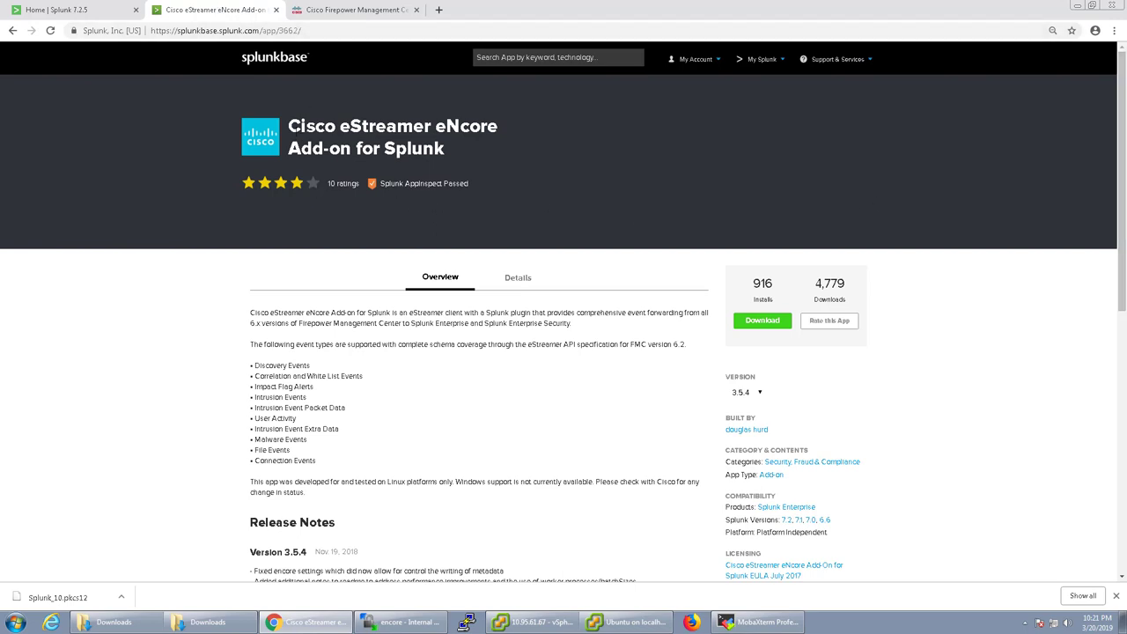
# - Highlight the add-on's title on Splunkbase, then go back to the Home | Splunk tab
pyautogui.moveTo(288, 126); pyautogui.dragTo(445, 148)
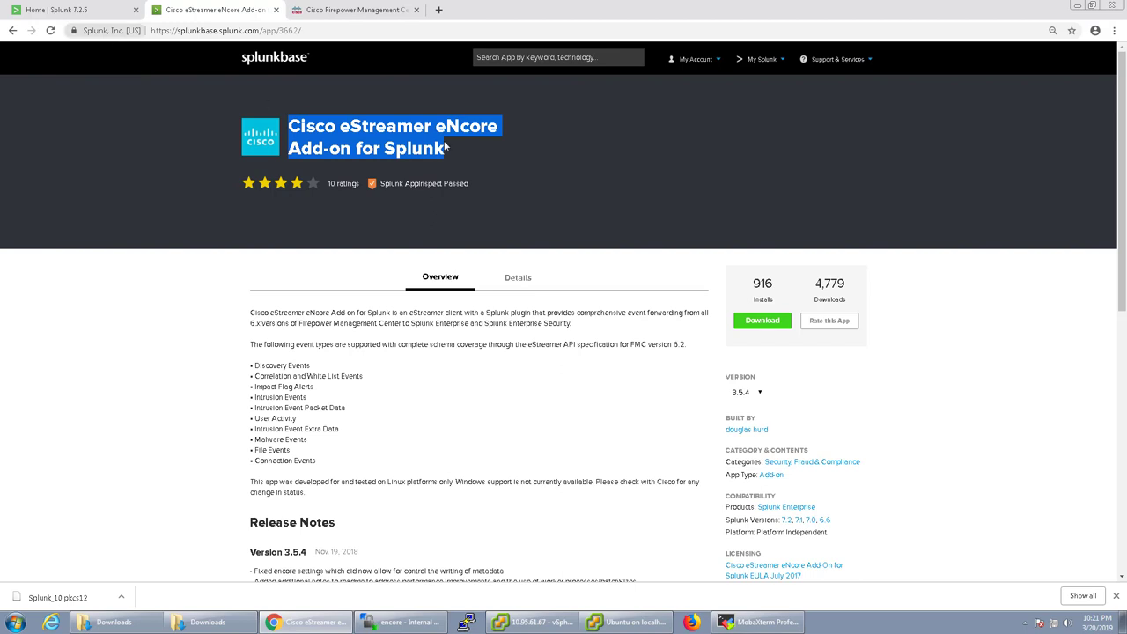
pyautogui.moveTo(226, 83)
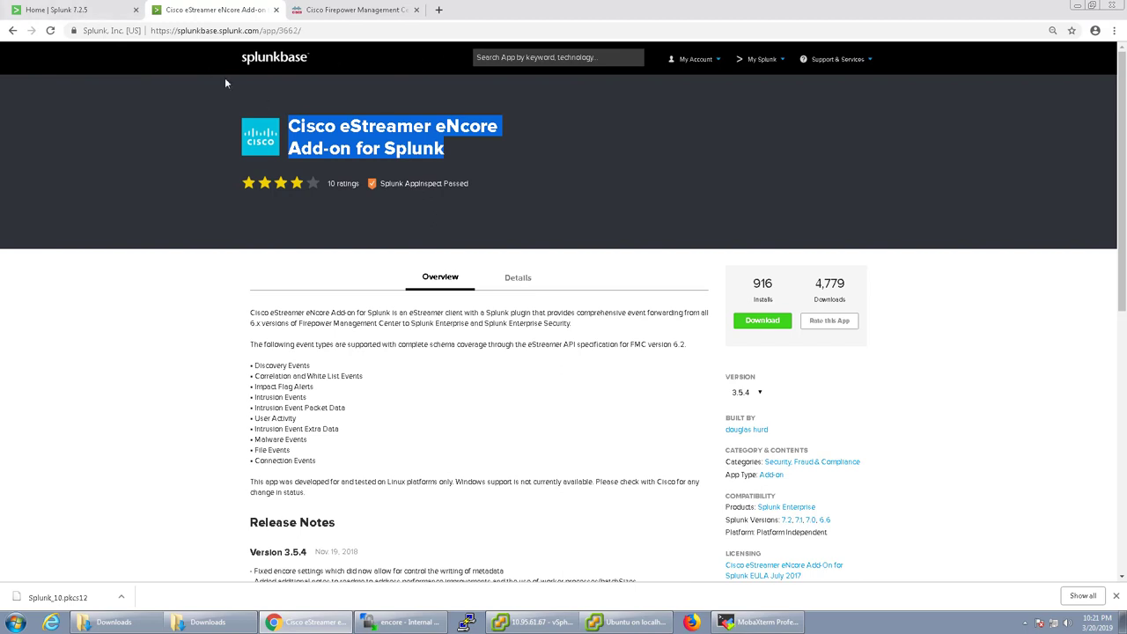
pyautogui.click(75, 10)
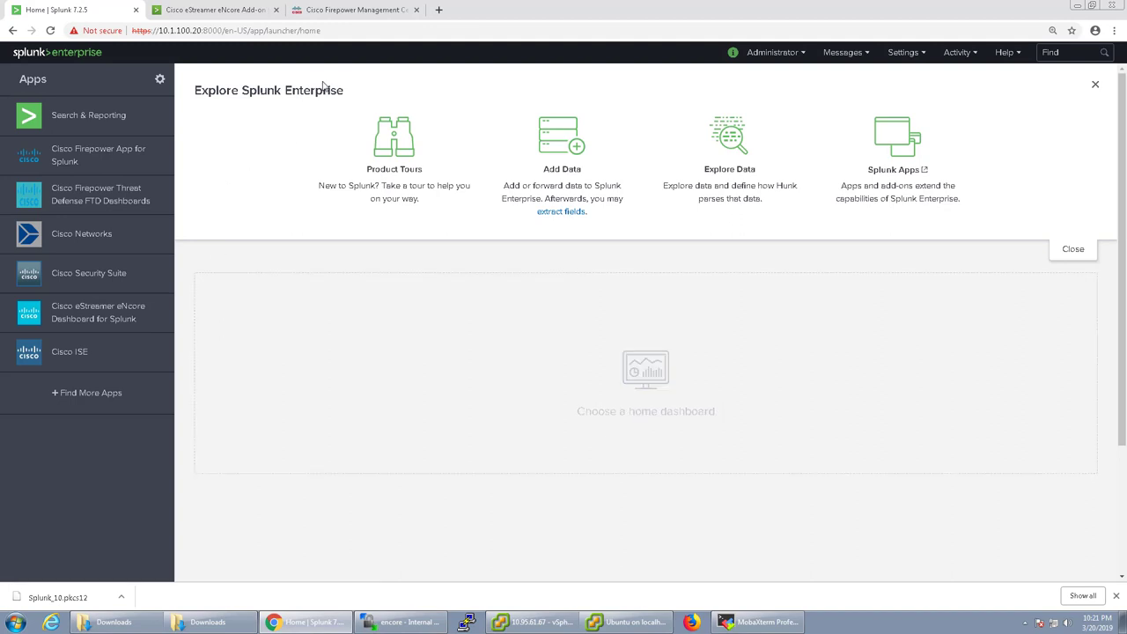
# - In FMC eStreamer settings, create a client with hostname Splunk and a password
pyautogui.click(352, 10)
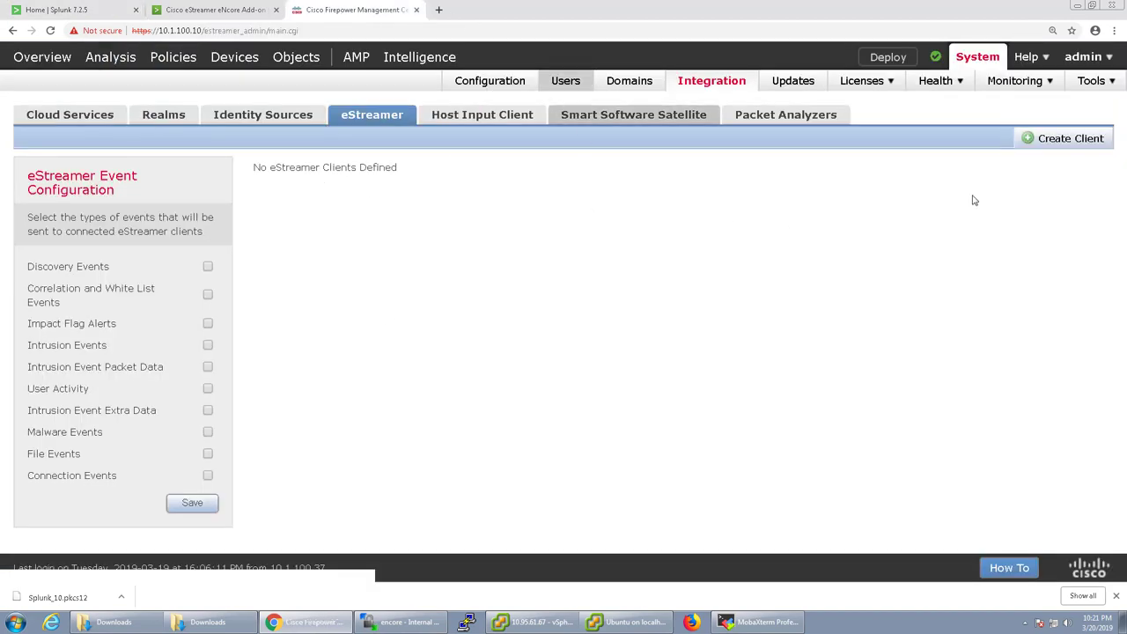
pyautogui.click(1063, 138)
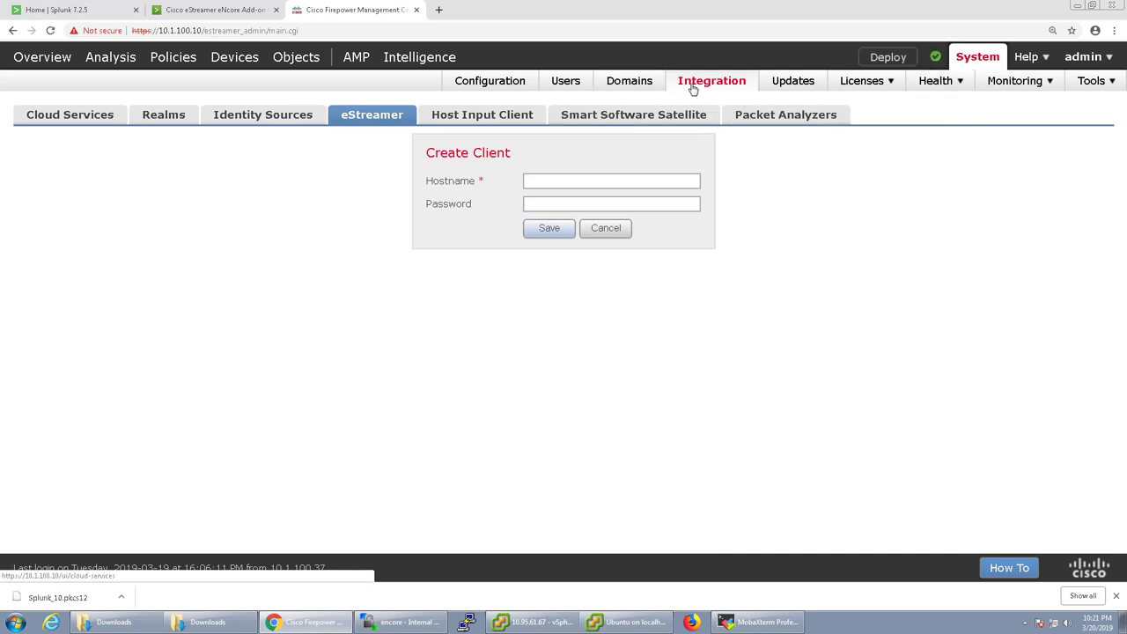
pyautogui.click(612, 180)
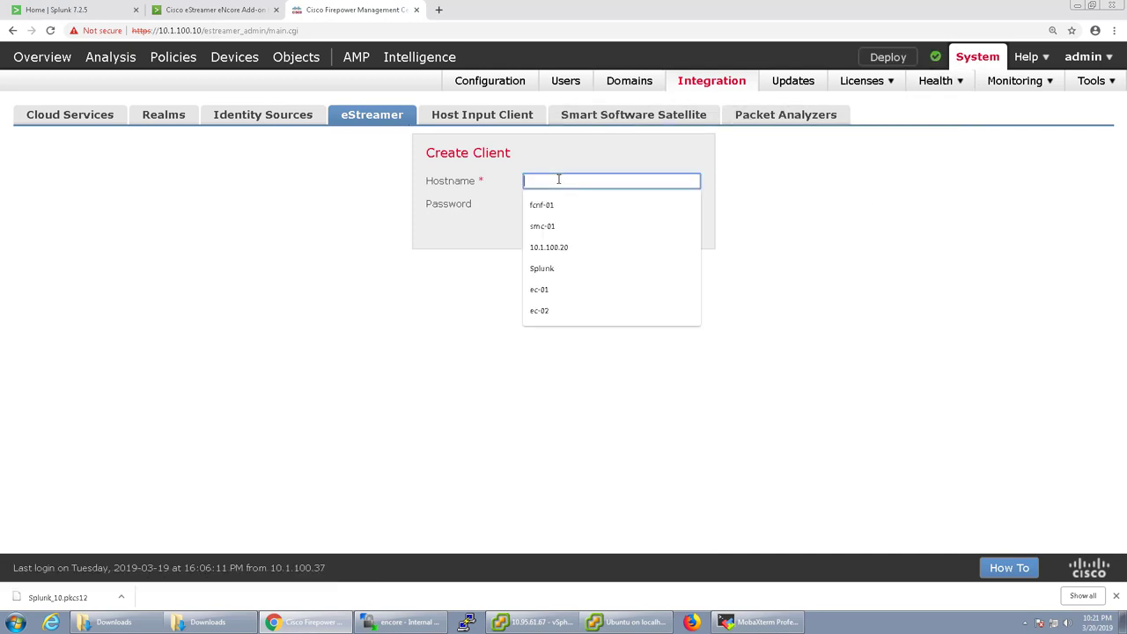
pyautogui.write('Splunk')
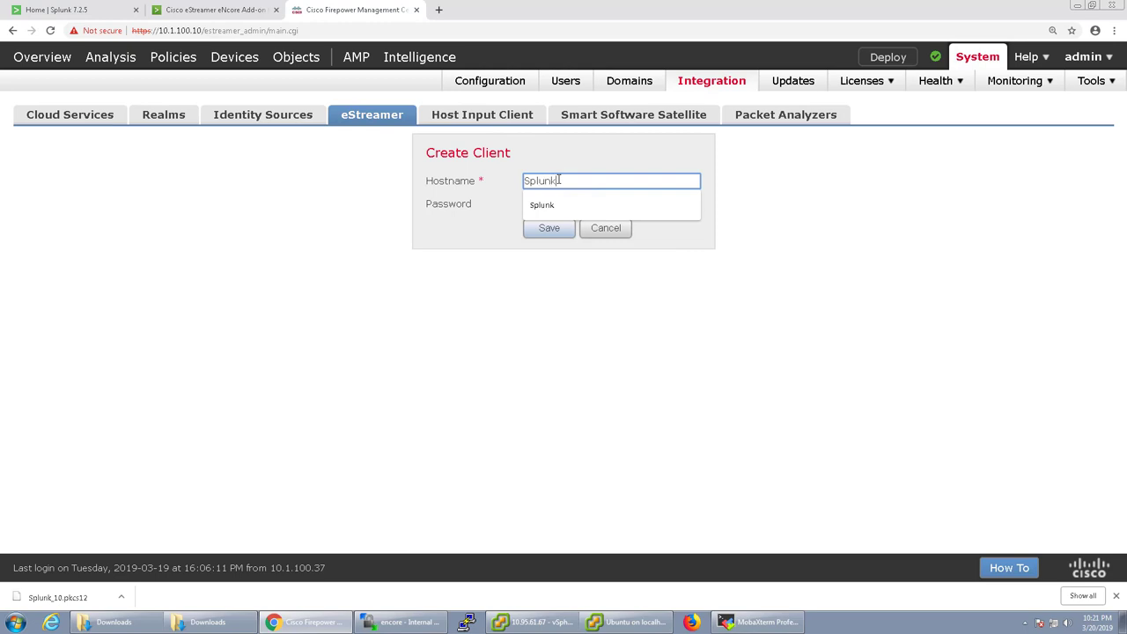
pyautogui.click(612, 203)
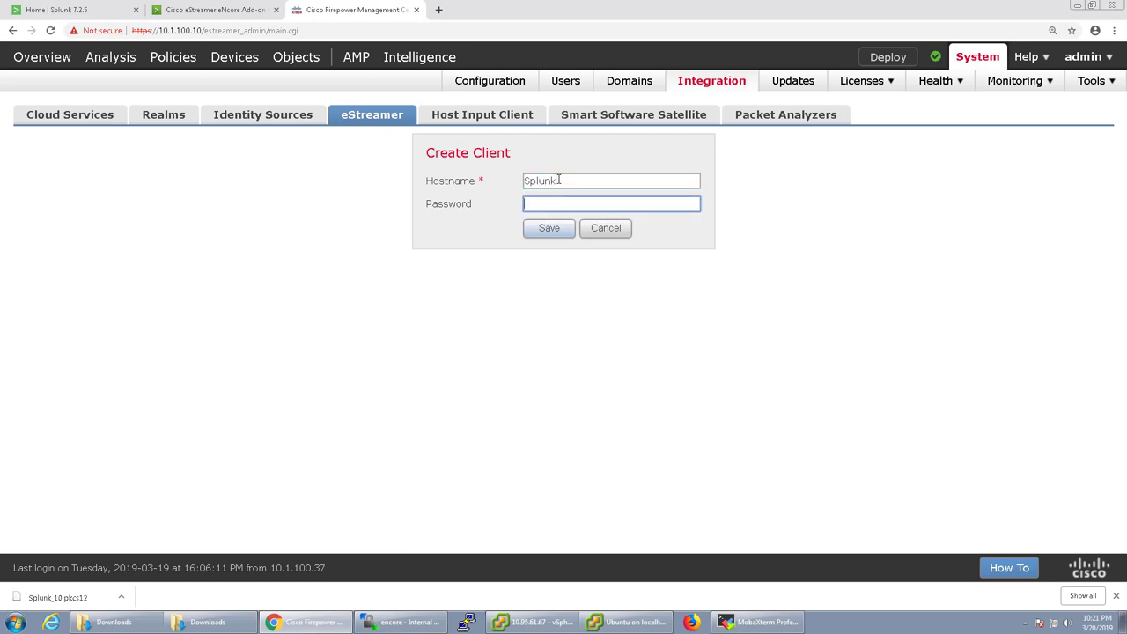
pyautogui.write('password')
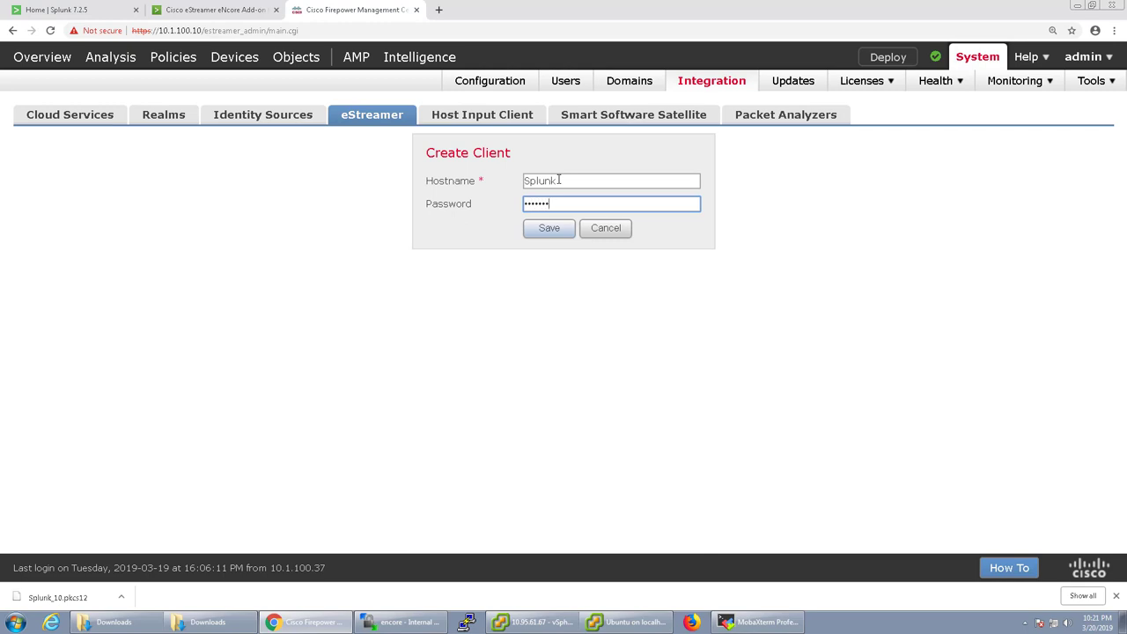
# - Save the Splunk client and download its Splunk_11.pkcs12 certificate package
pyautogui.click(549, 228)
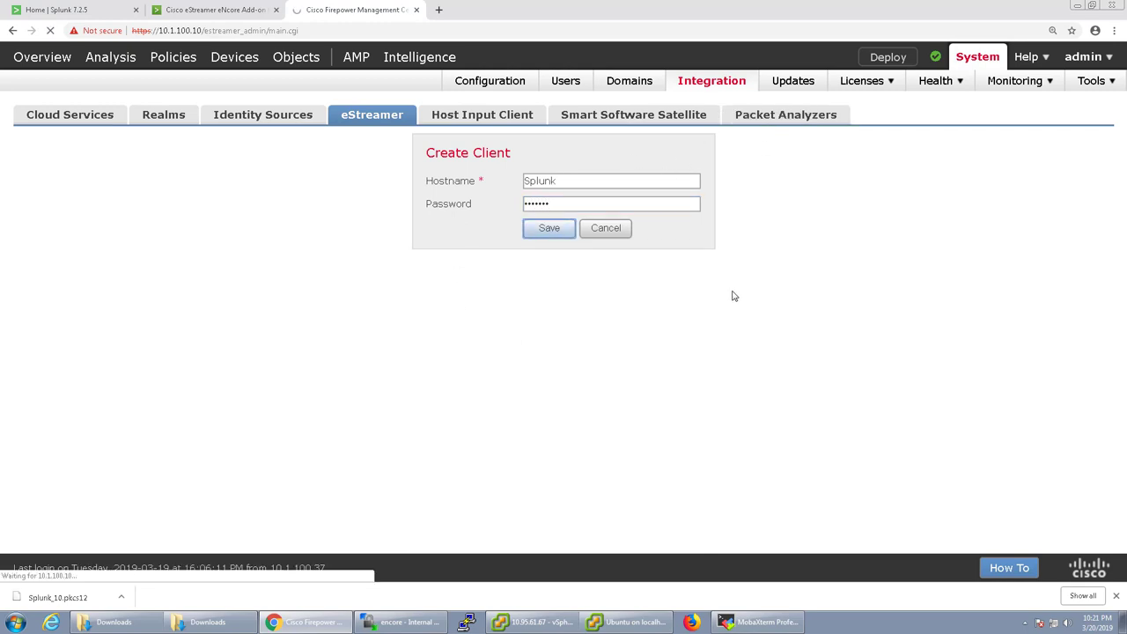
pyautogui.click(549, 227)
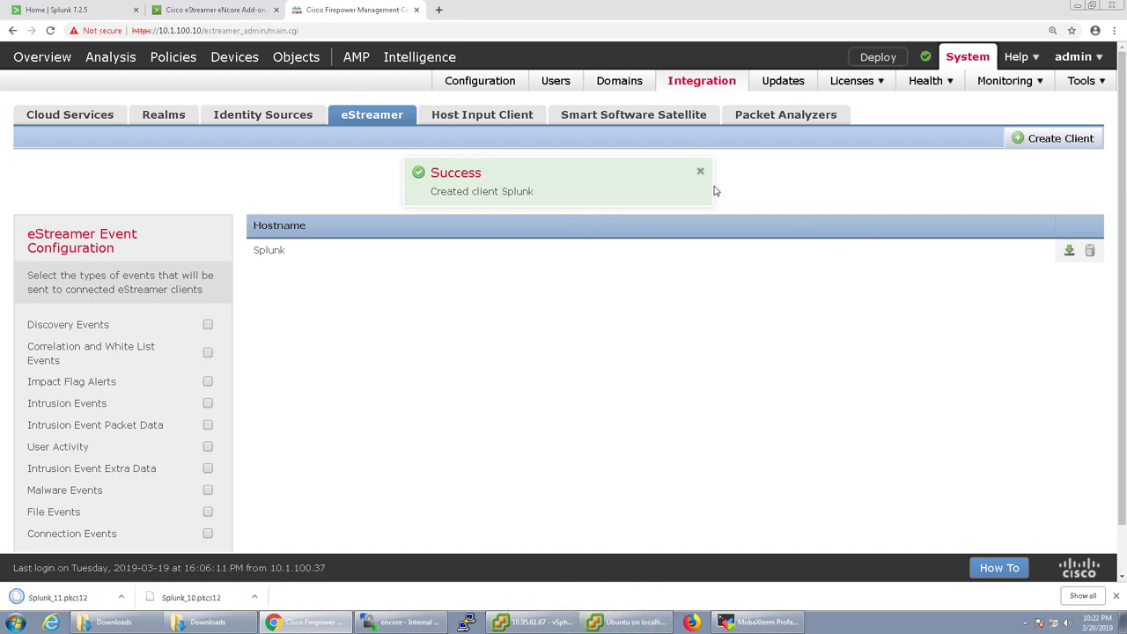
pyautogui.scroll(-3)
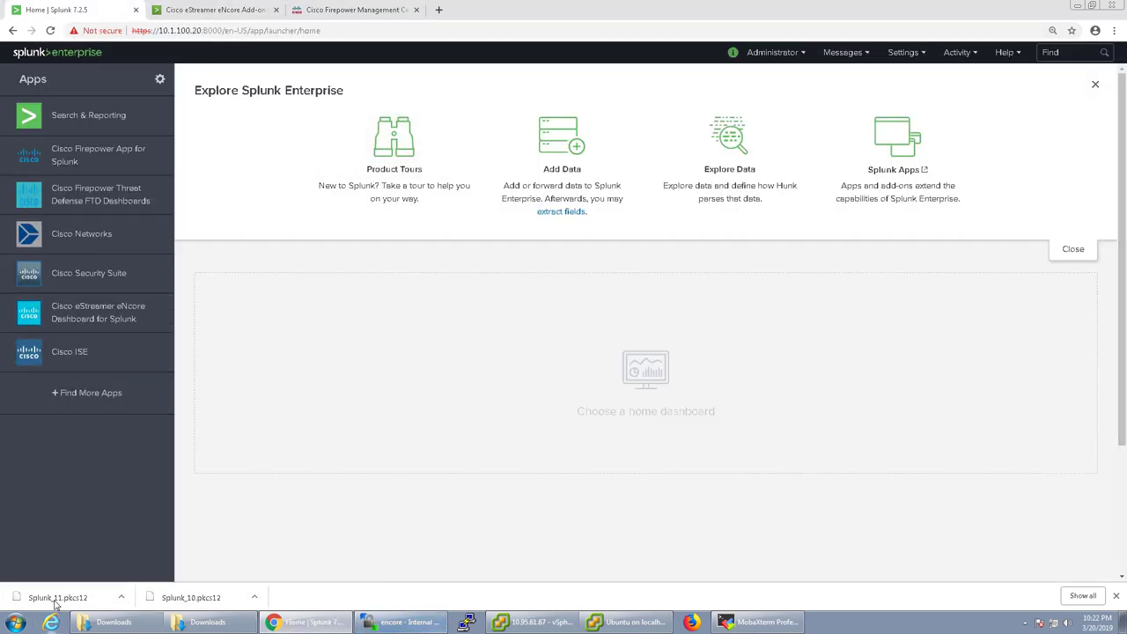
# - Upload Splunk_11.pkcs12 via WinSCP into /opt/splunk/etc/apps/TA-eStreamer/bin/encore/
pyautogui.click(401, 622)
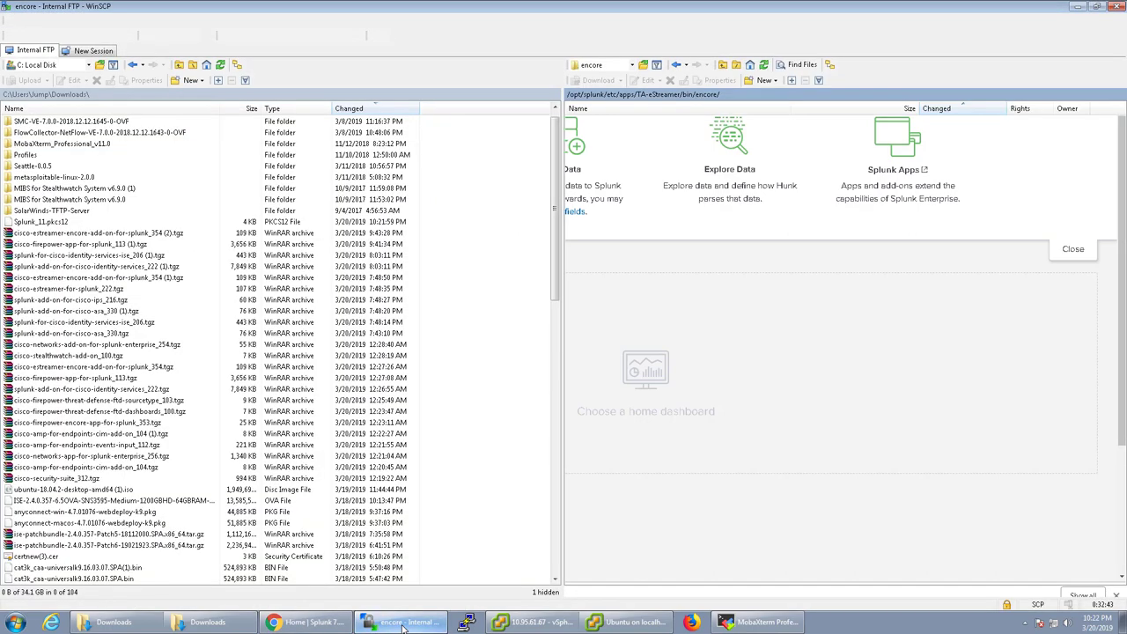
pyautogui.click(401, 623)
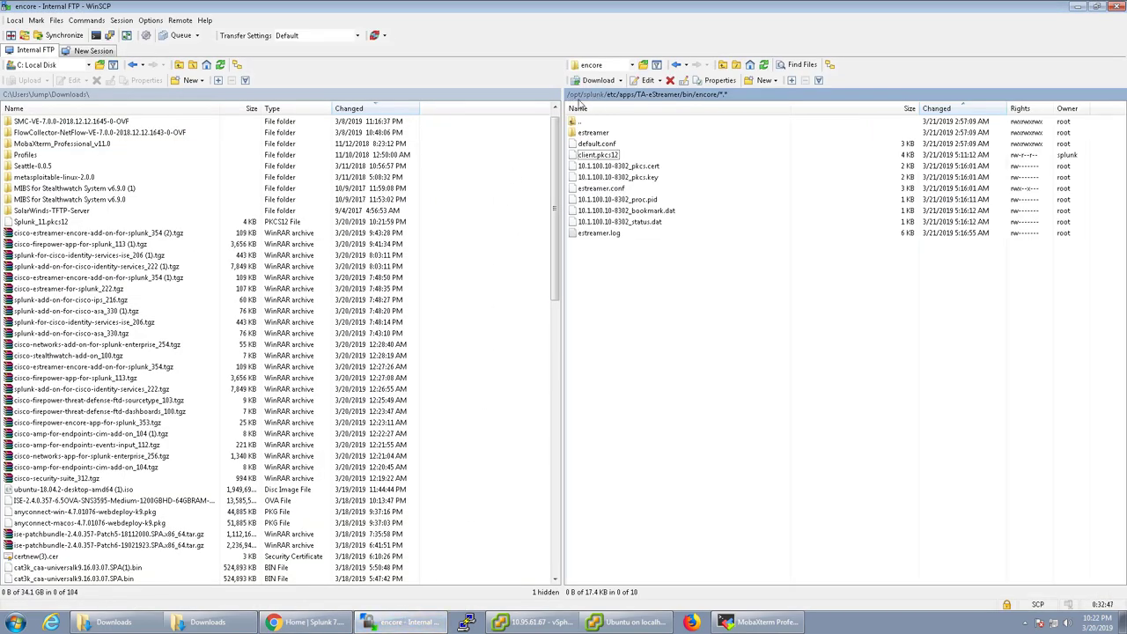
pyautogui.moveTo(610, 97)
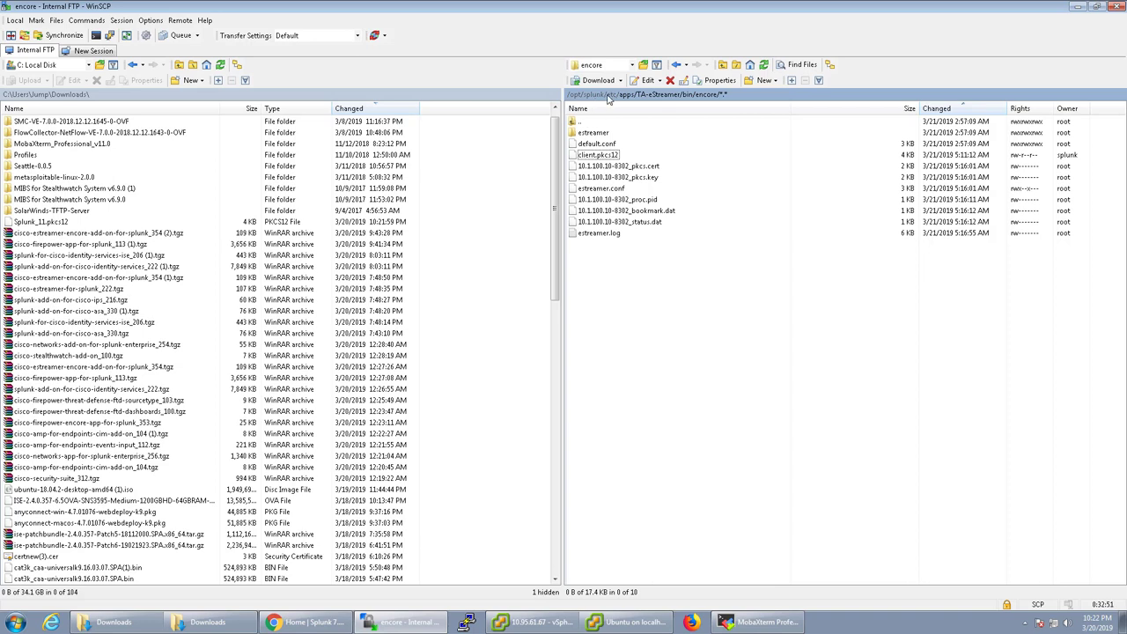
pyautogui.moveTo(671, 102)
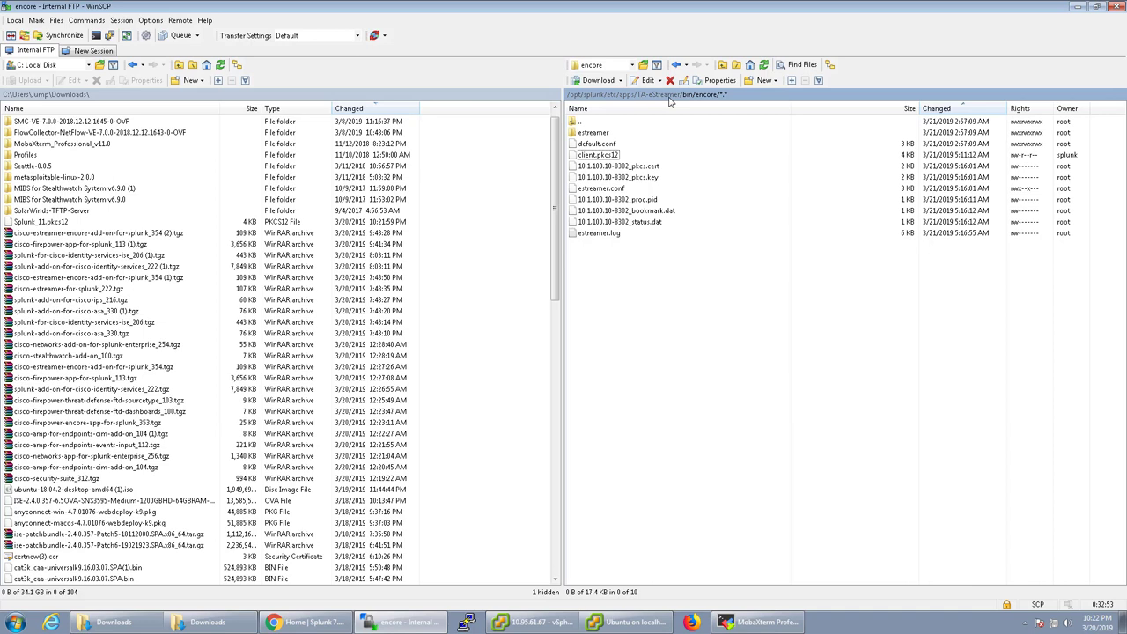
pyautogui.moveTo(713, 99)
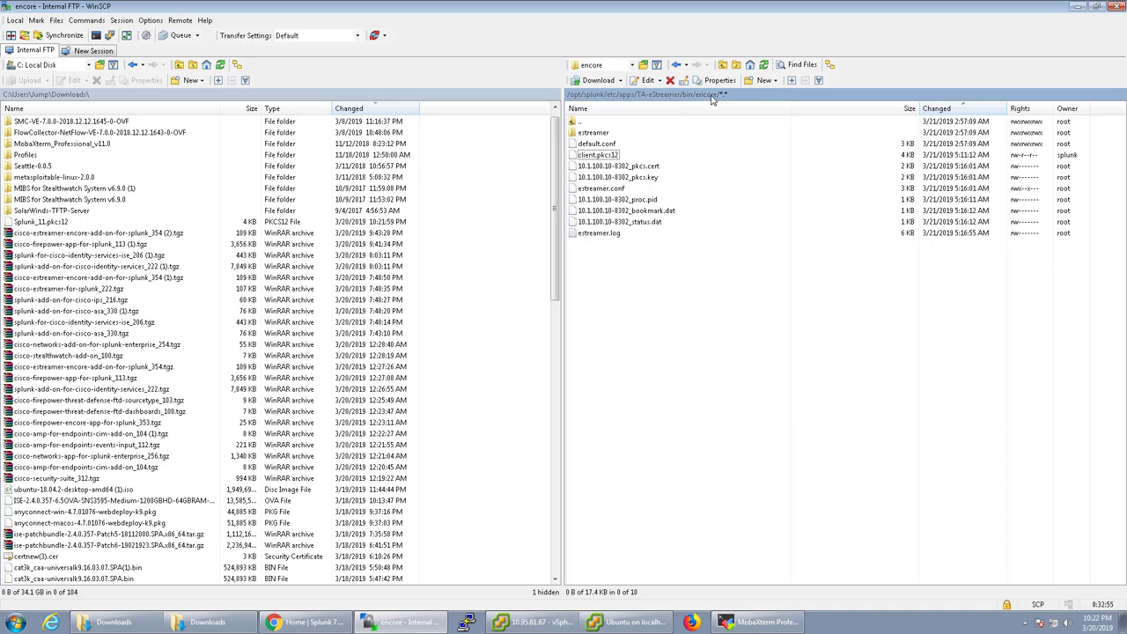
pyautogui.click(52, 222)
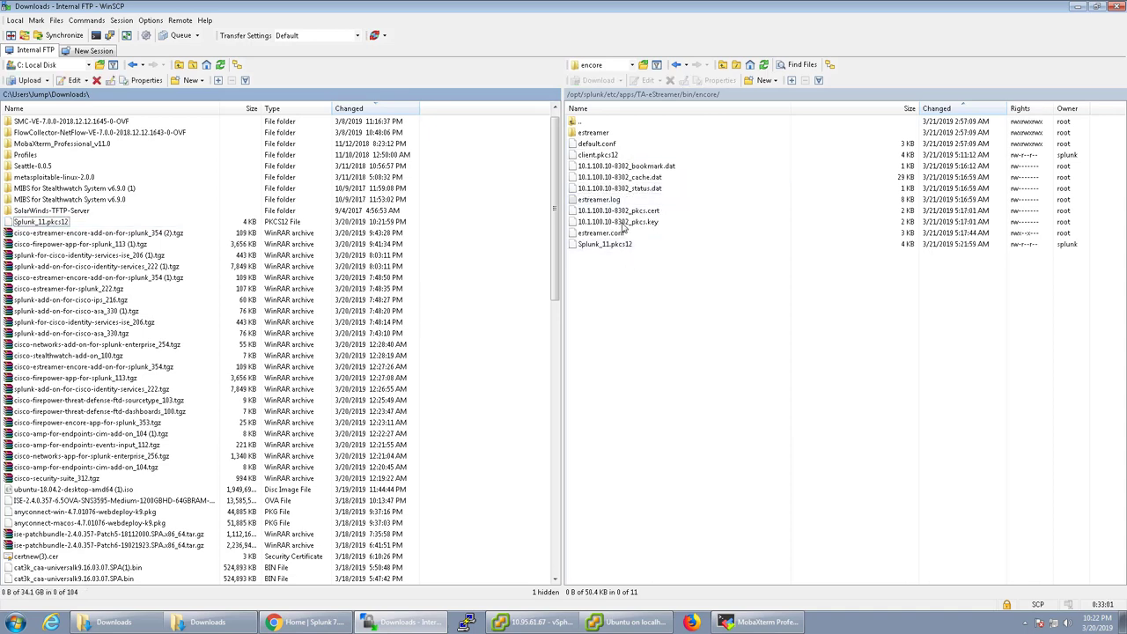
pyautogui.click(602, 232)
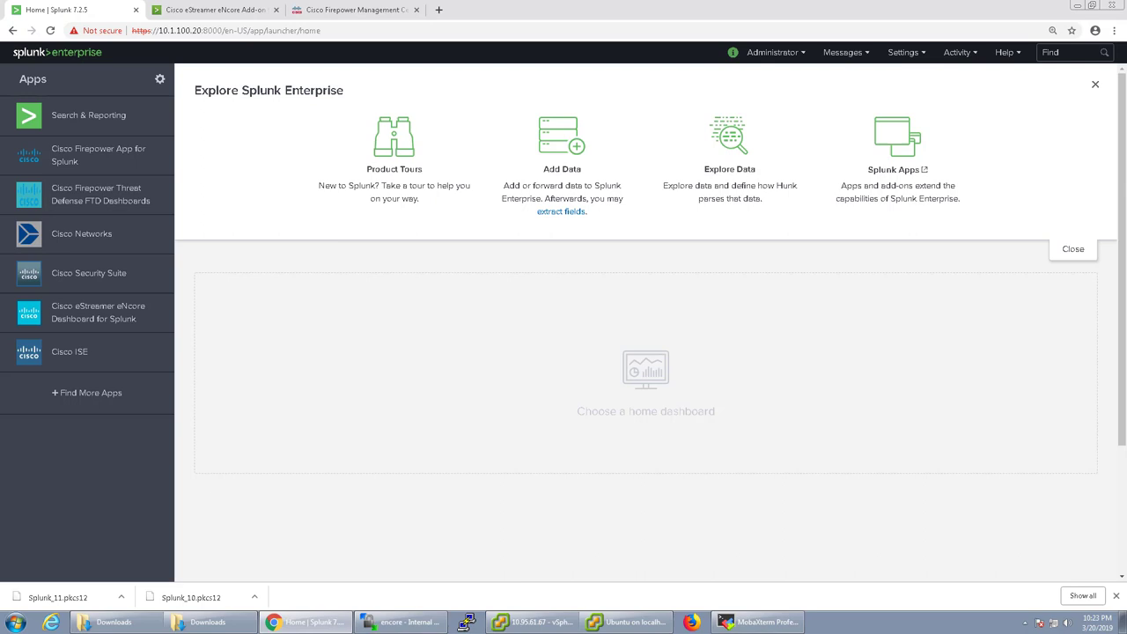
pyautogui.moveTo(816, 144)
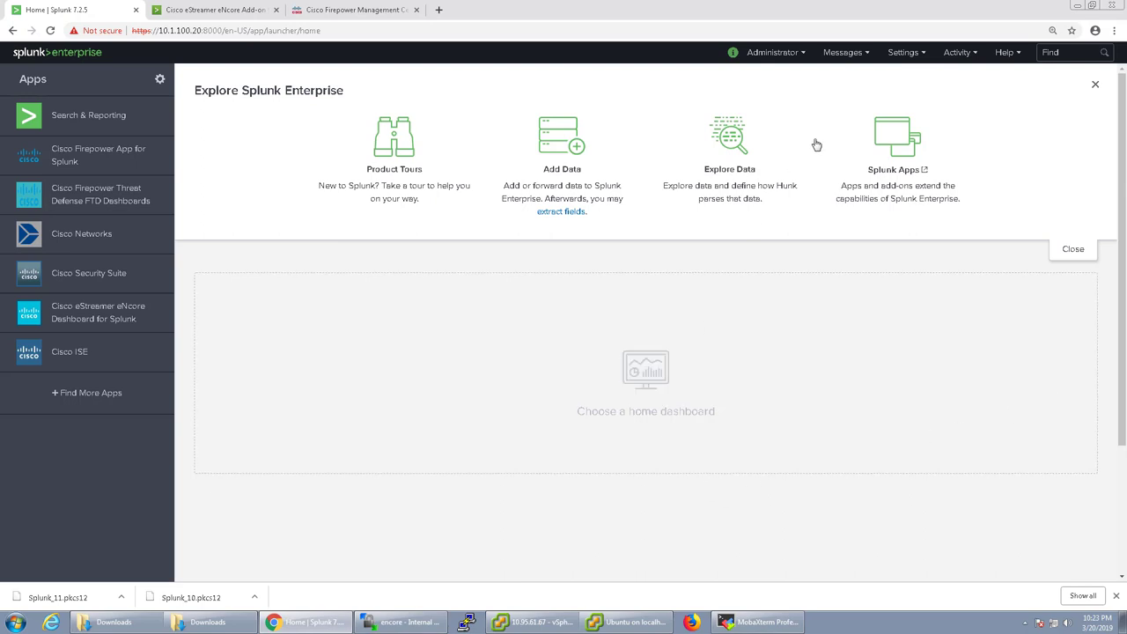
# - Enable the TA-eStreamer data input under Settings > Data inputs > Files & Directories
pyautogui.click(903, 52)
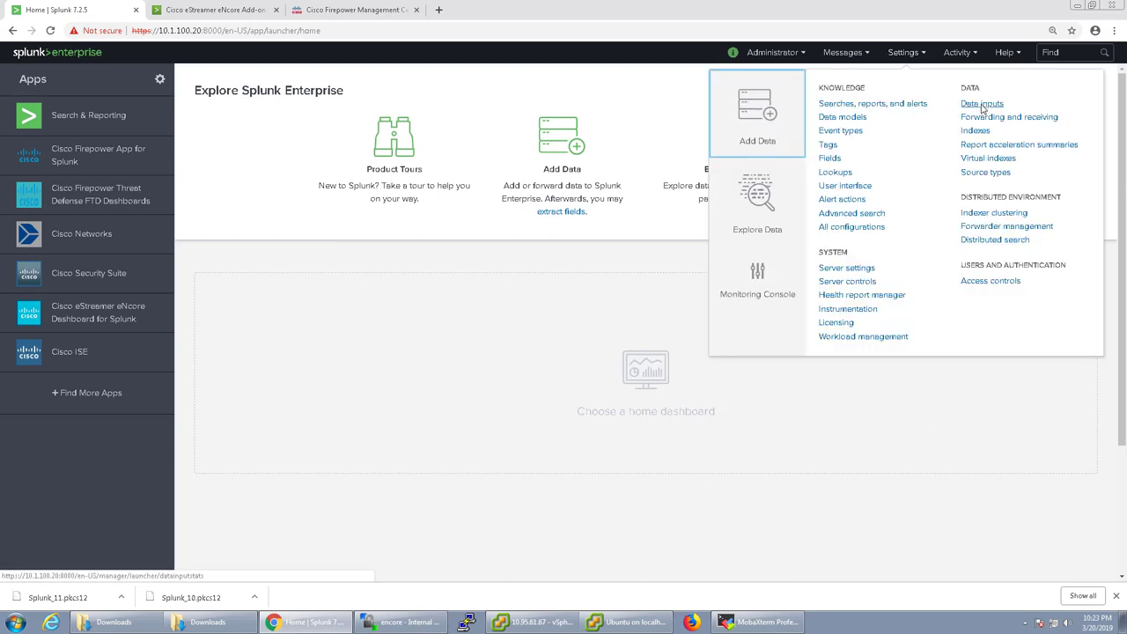
pyautogui.click(982, 104)
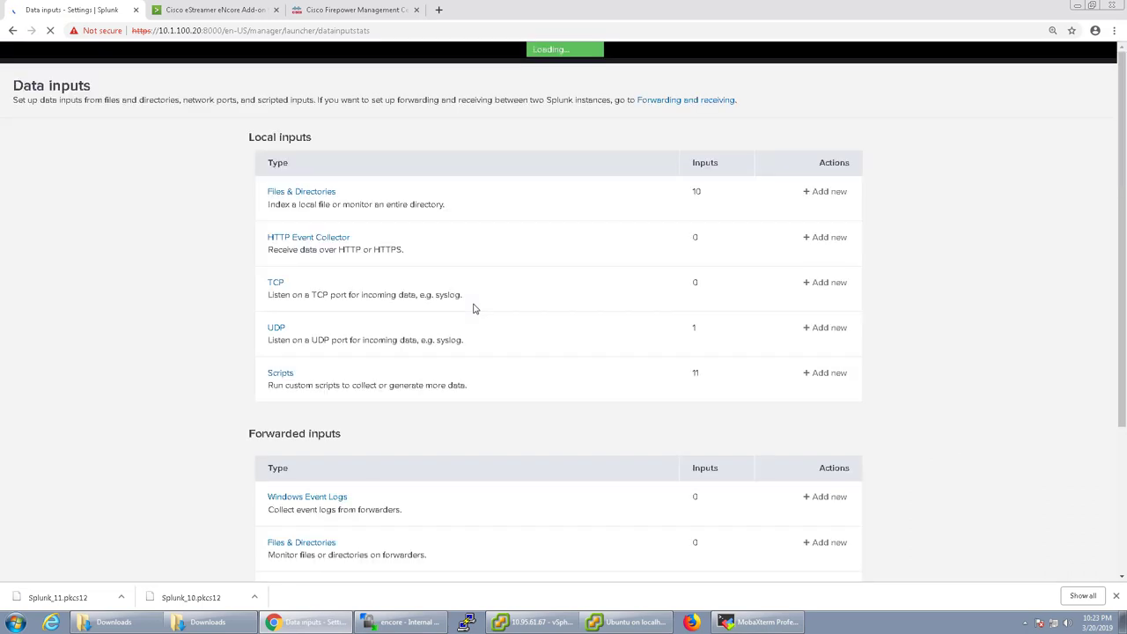
pyautogui.click(301, 191)
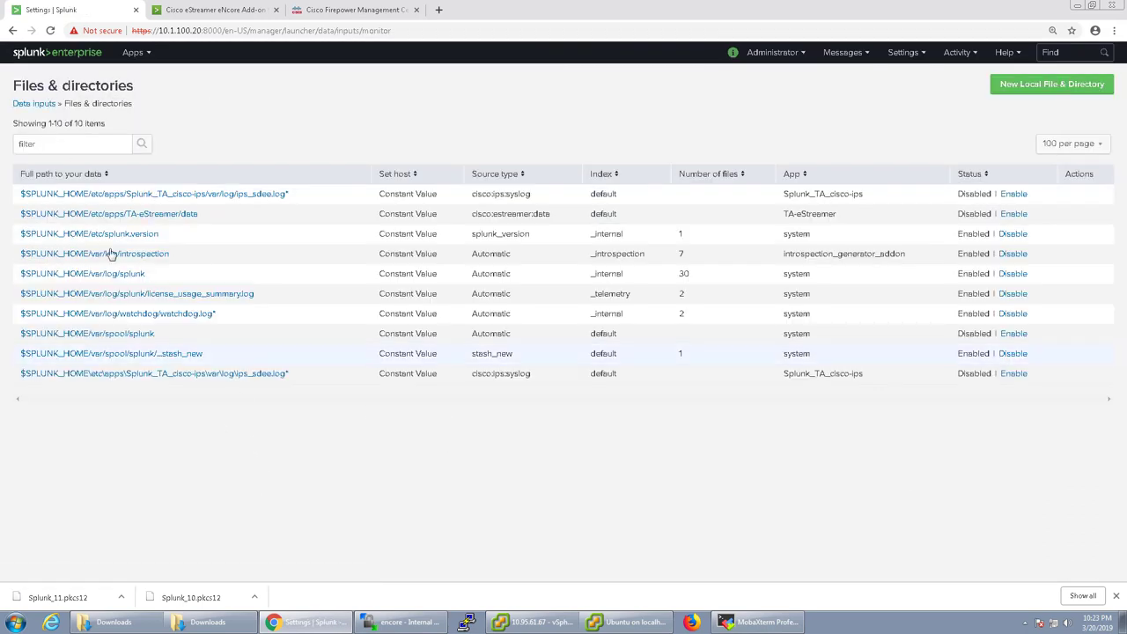
pyautogui.click(109, 213)
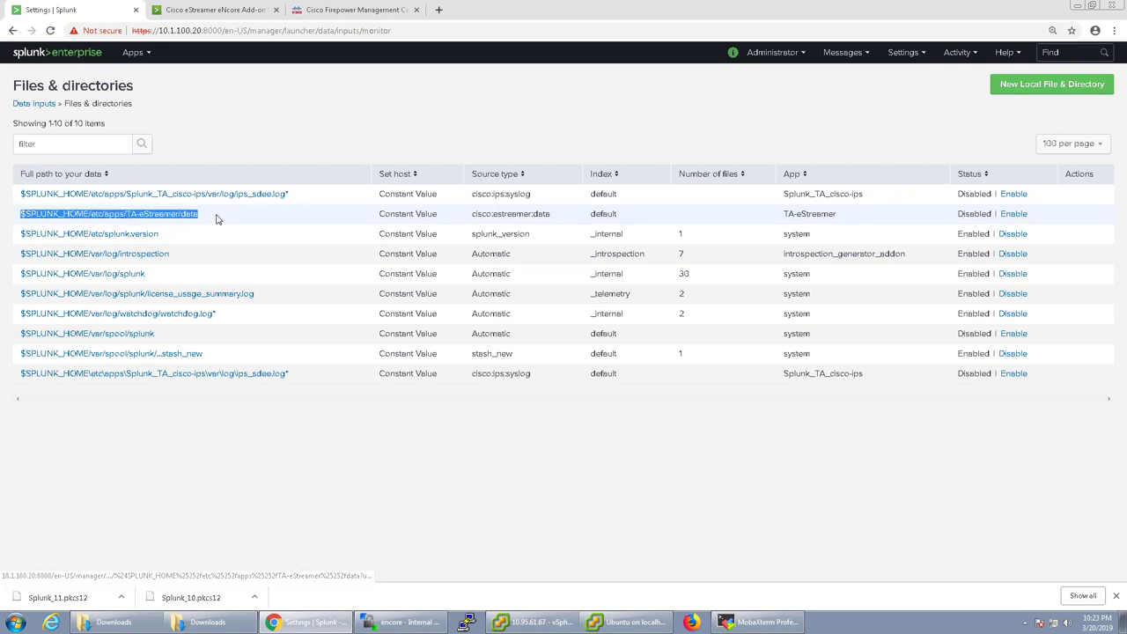
pyautogui.moveTo(261, 216)
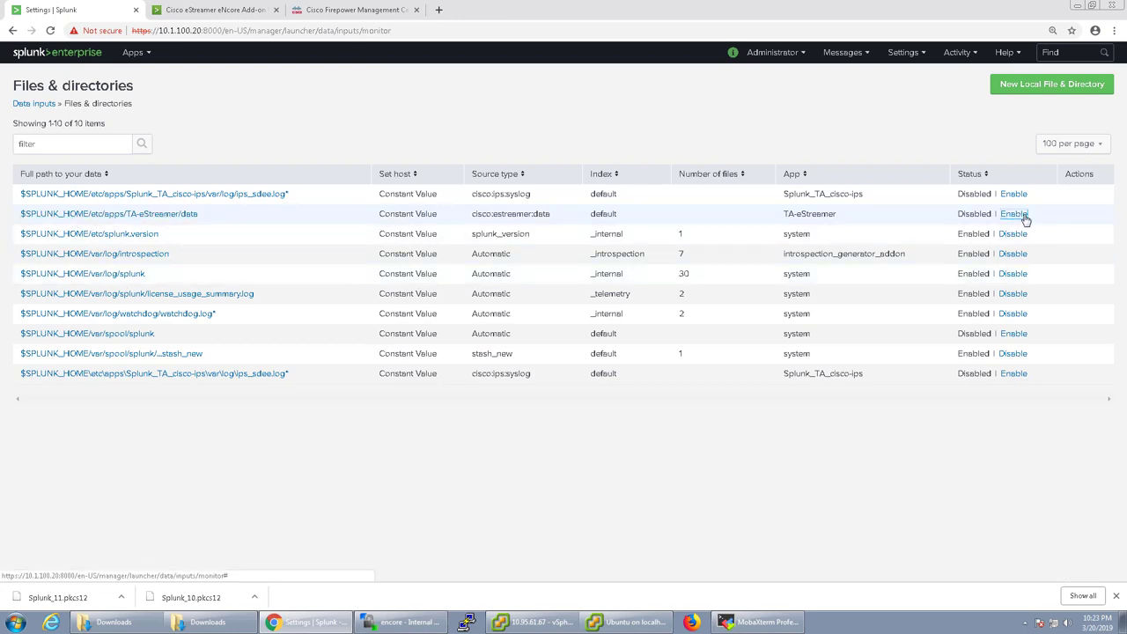
pyautogui.click(1013, 213)
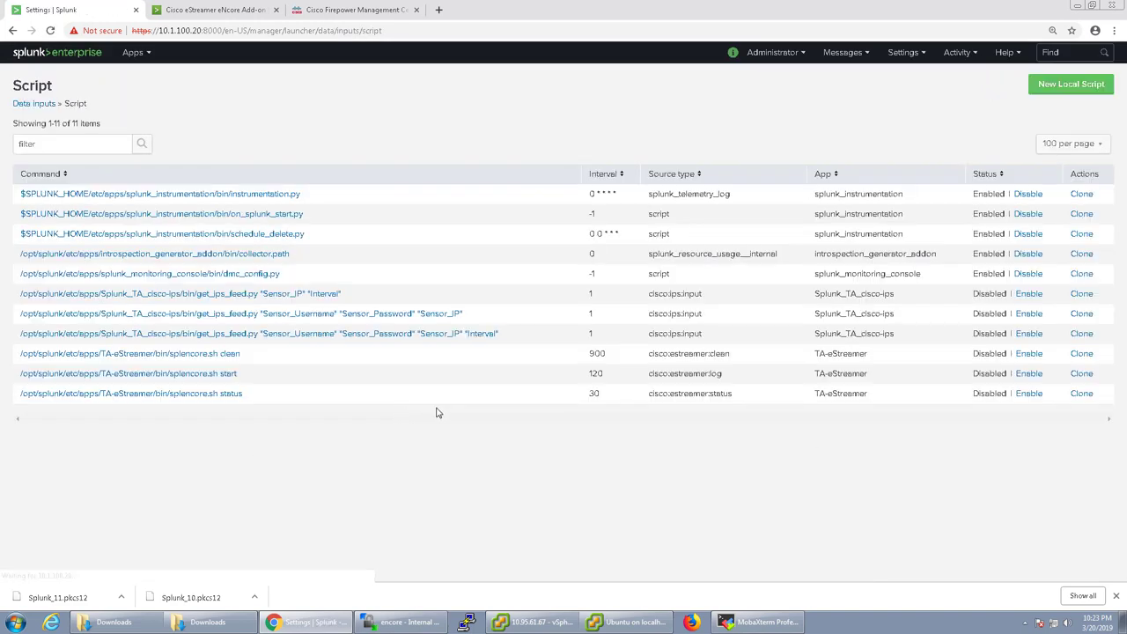
pyautogui.moveTo(250, 358)
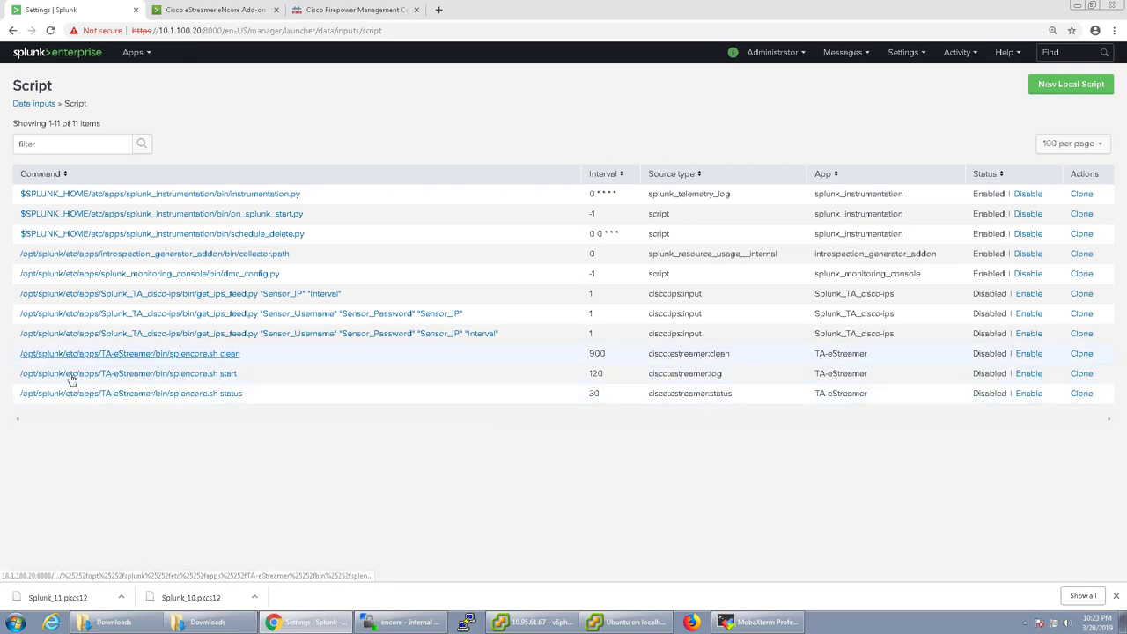
# - Enable the splencore.sh clean and start script inputs
pyautogui.click(1029, 353)
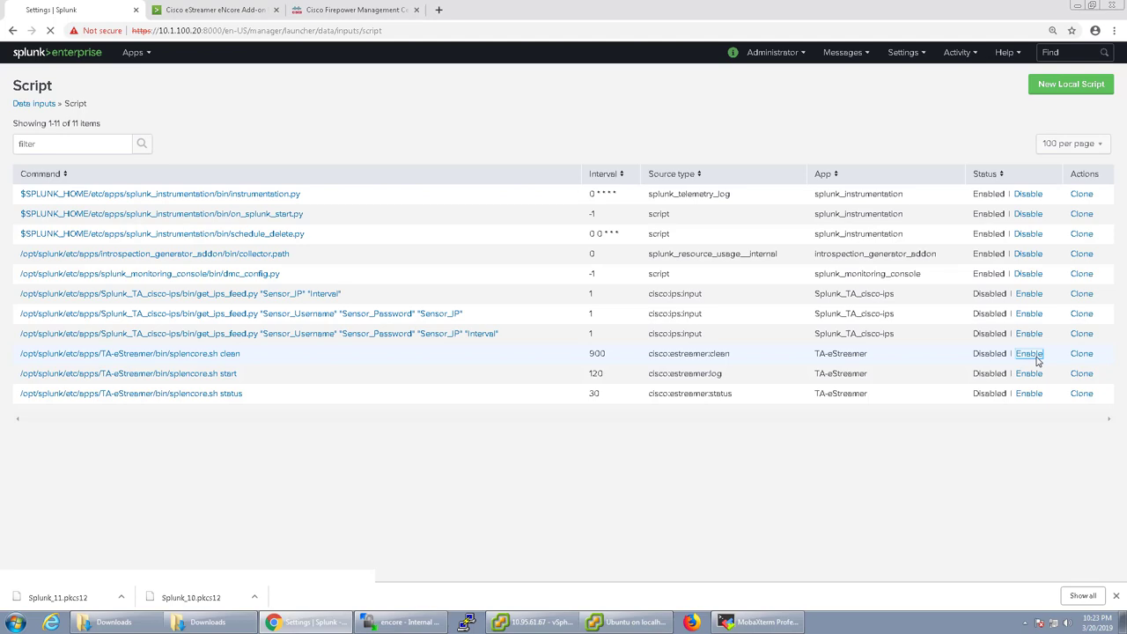
pyautogui.click(1029, 353)
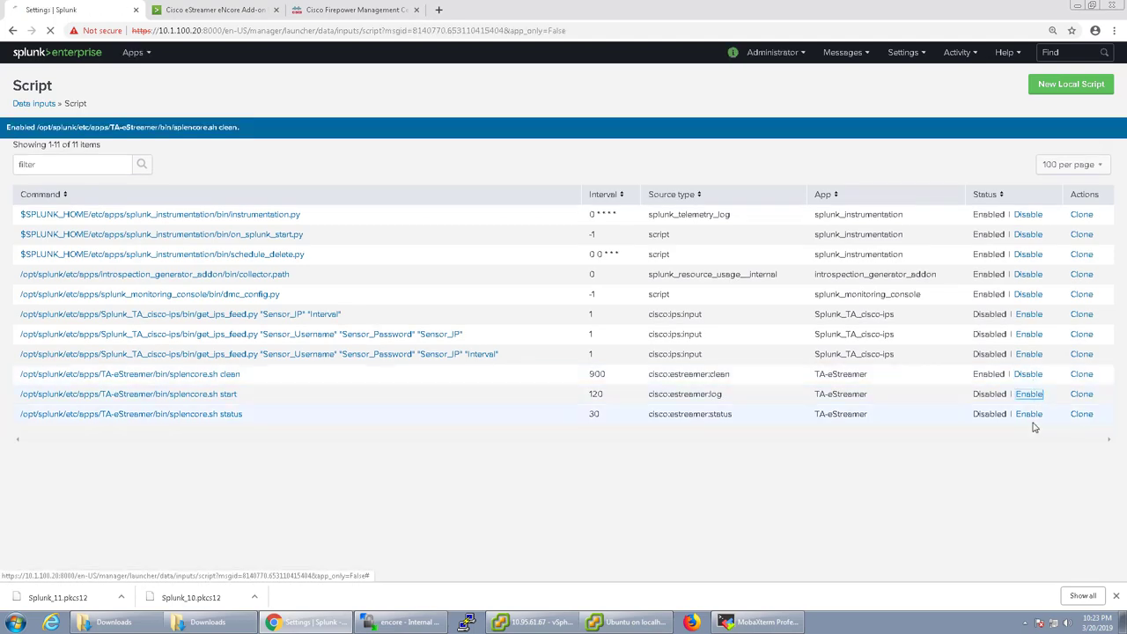
pyautogui.click(1028, 414)
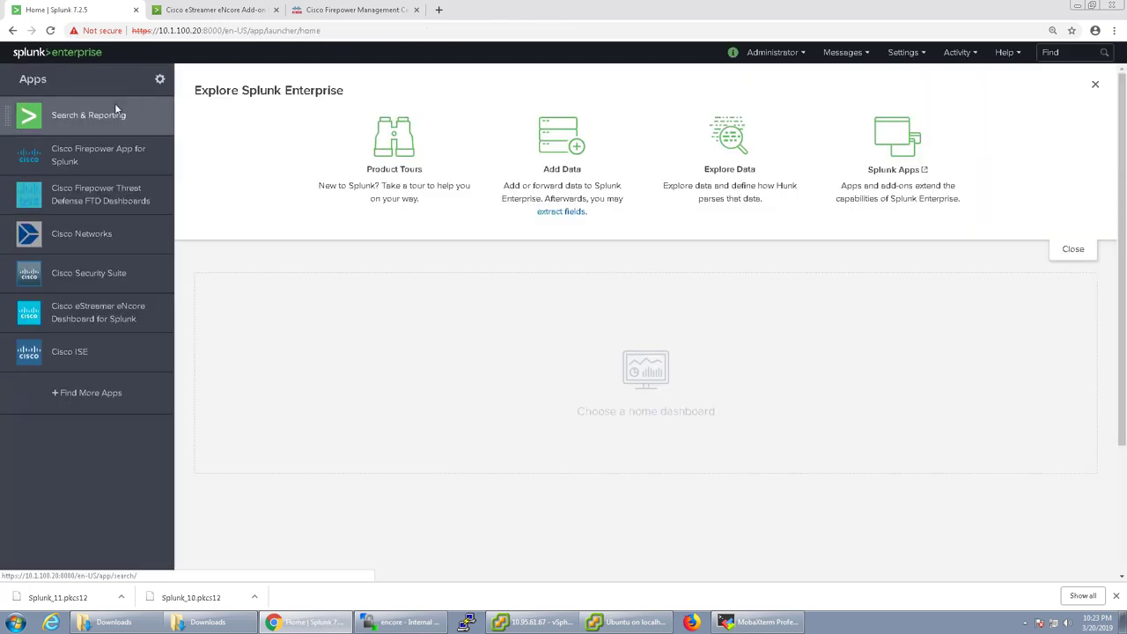
# - From Manage Apps, open Set up for Cisco eStreamer eNcore for Splunk
pyautogui.click(161, 79)
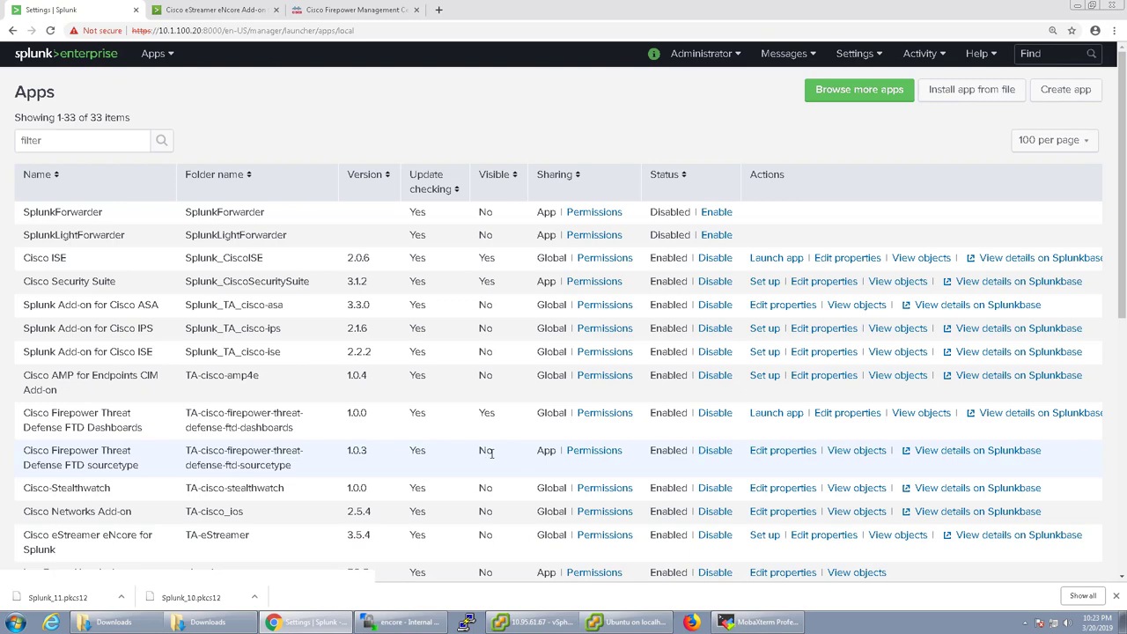
pyautogui.scroll(-3)
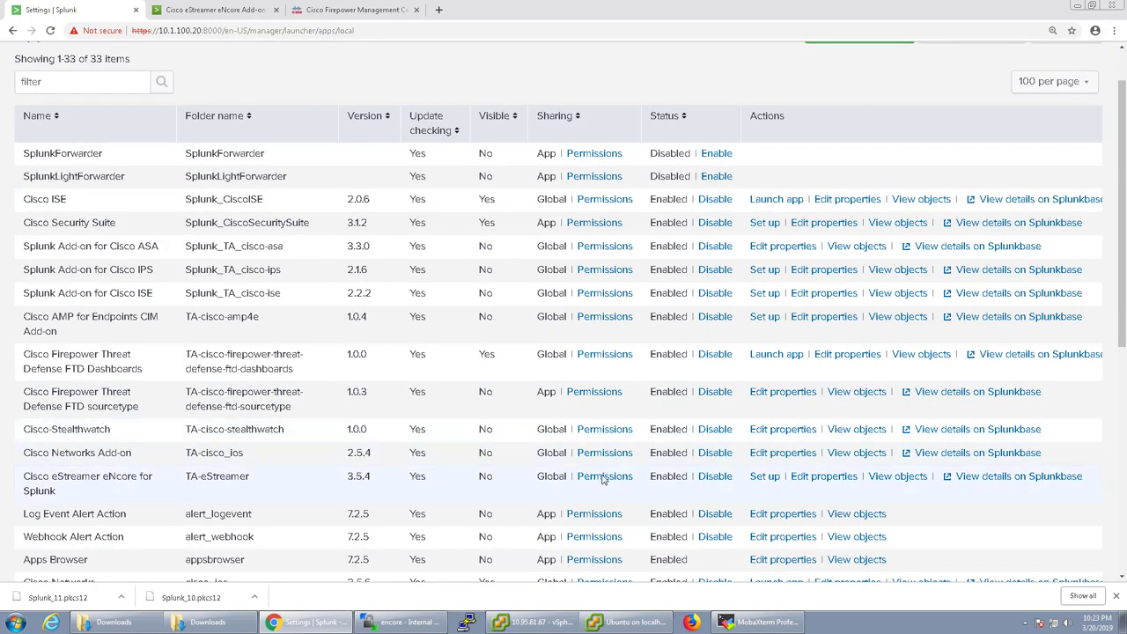
pyautogui.click(764, 476)
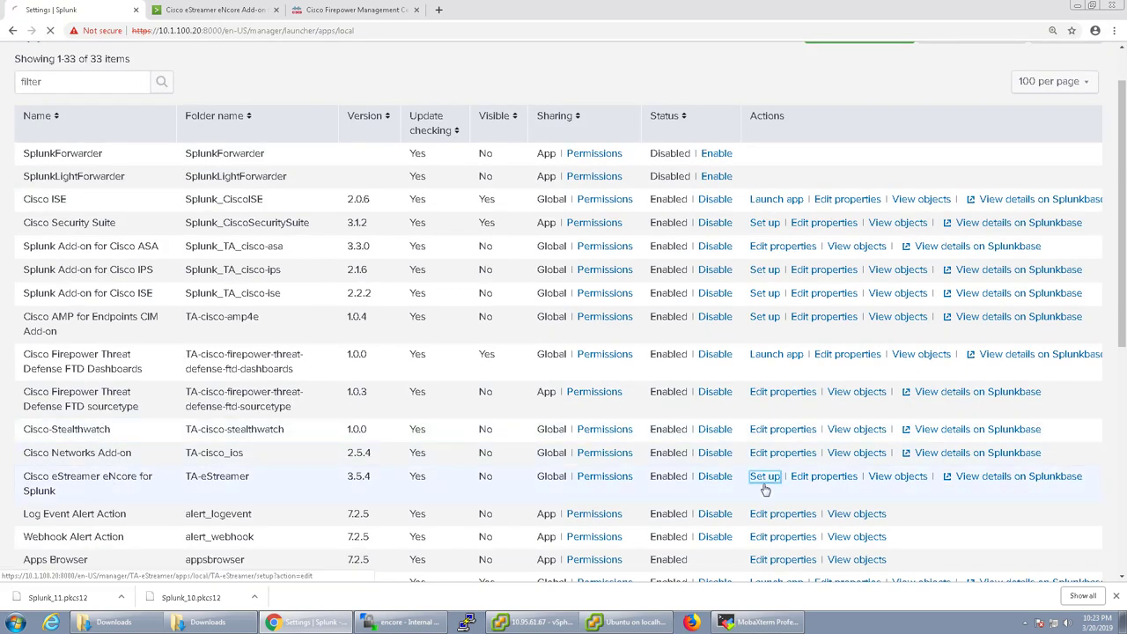
pyautogui.click(765, 475)
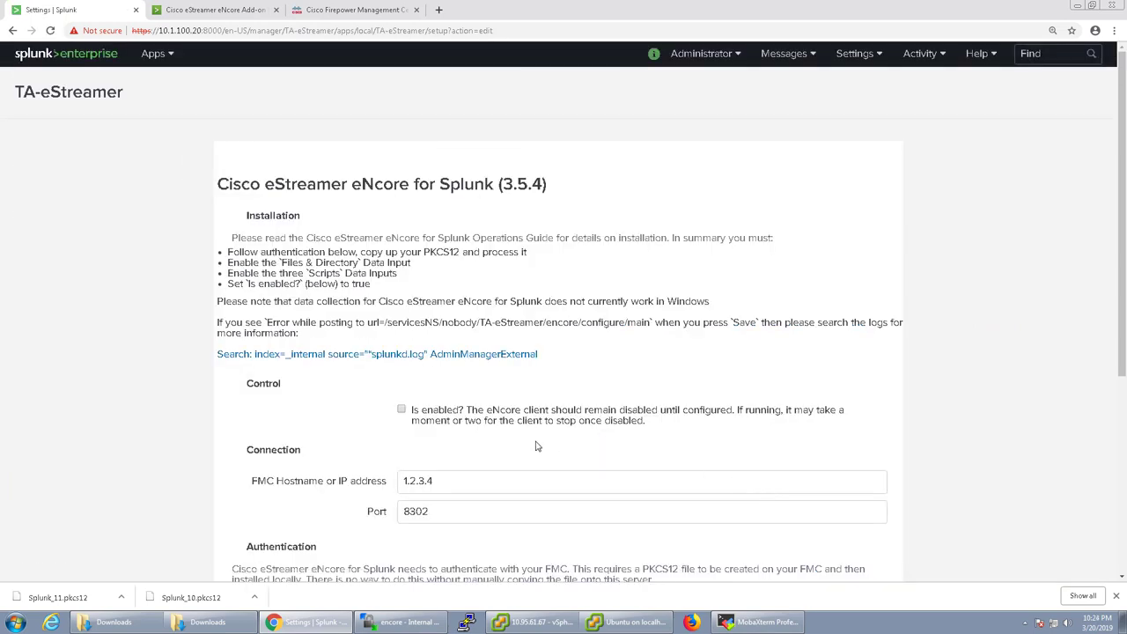
# - Enable the eNcore client with FMC host 10.1.100.10, PKCS12, packets, connections, metadata, and save
pyautogui.scroll(-3)
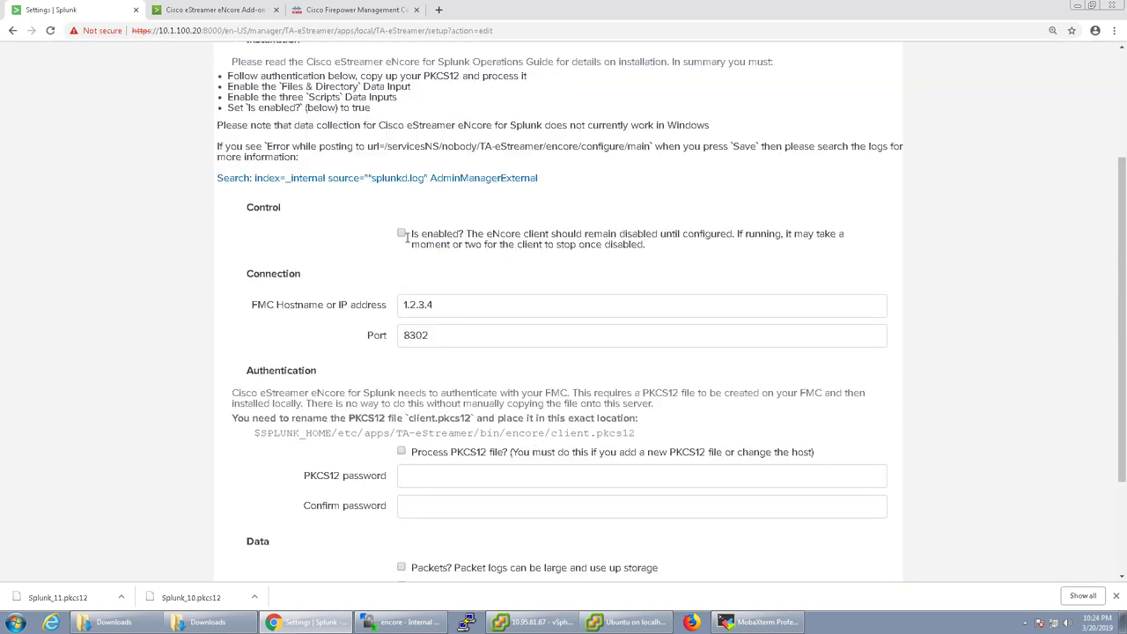
pyautogui.click(400, 232)
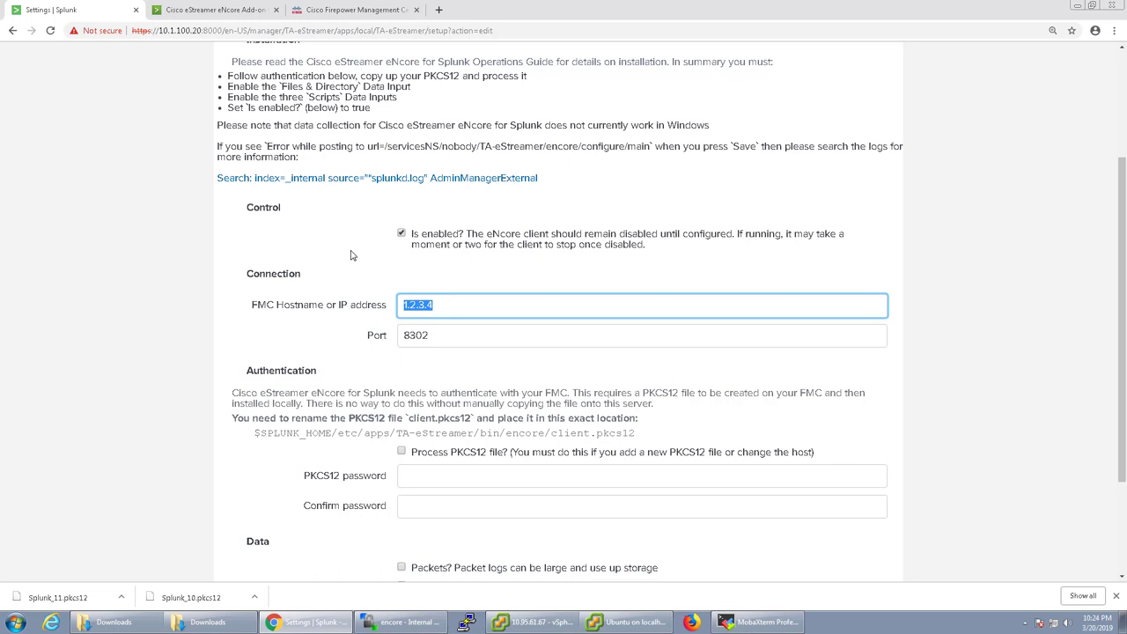
pyautogui.write('10.1.')
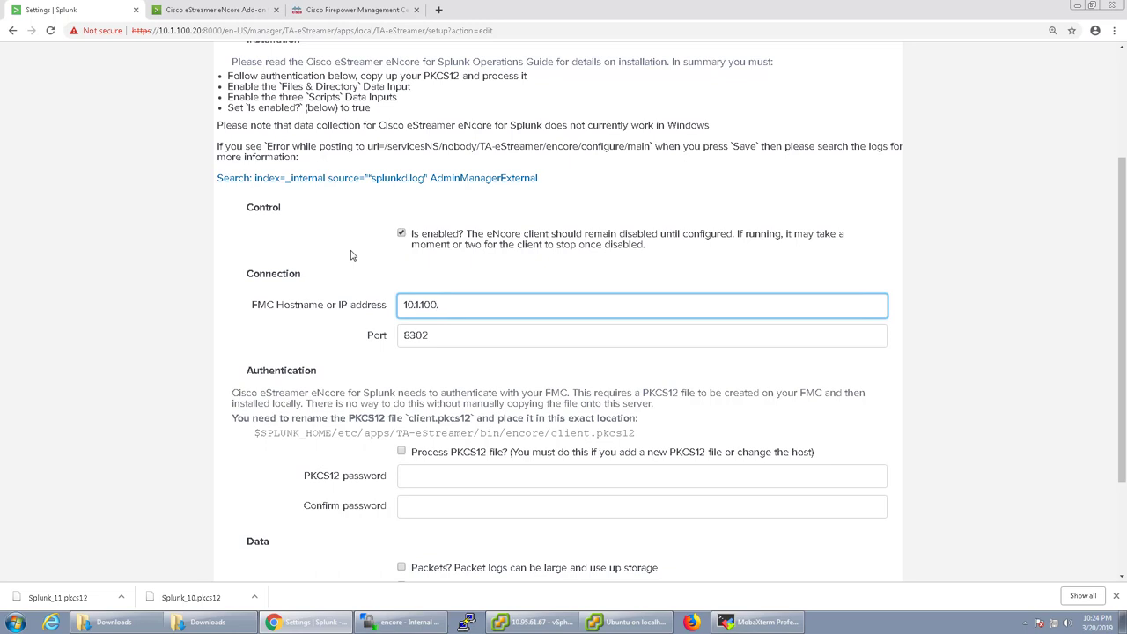
pyautogui.write('10')
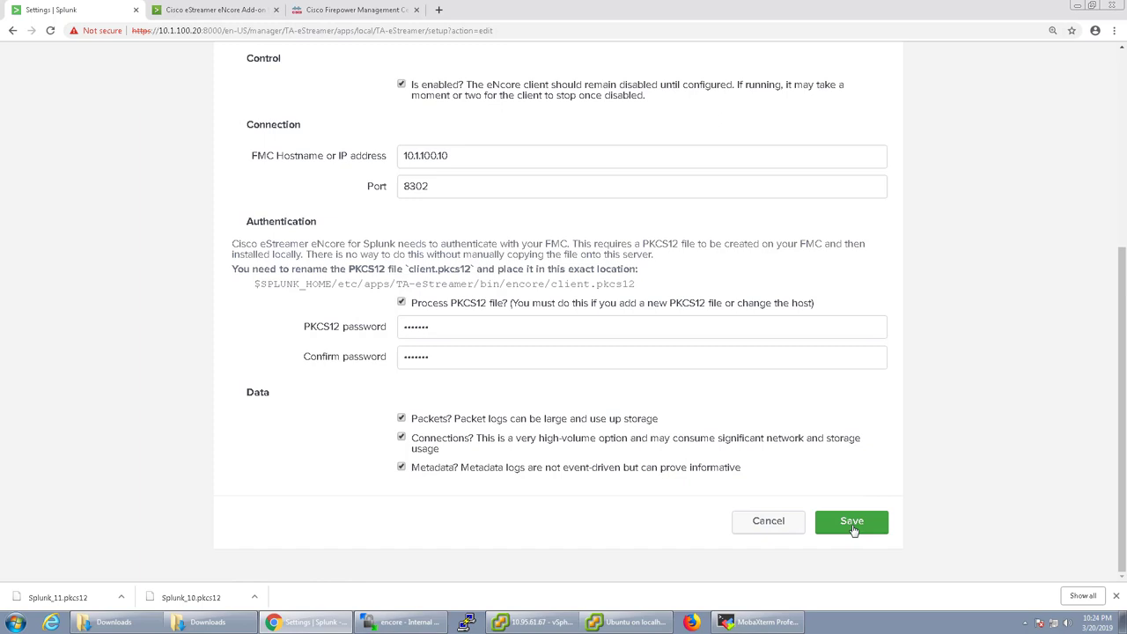
pyautogui.click(851, 520)
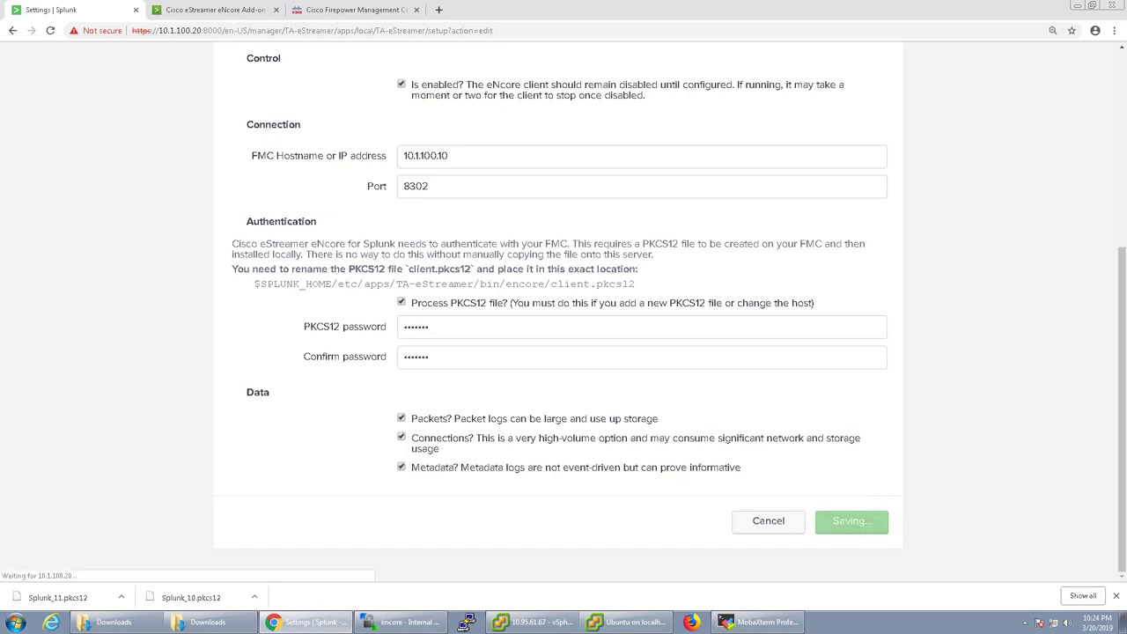
pyautogui.click(851, 521)
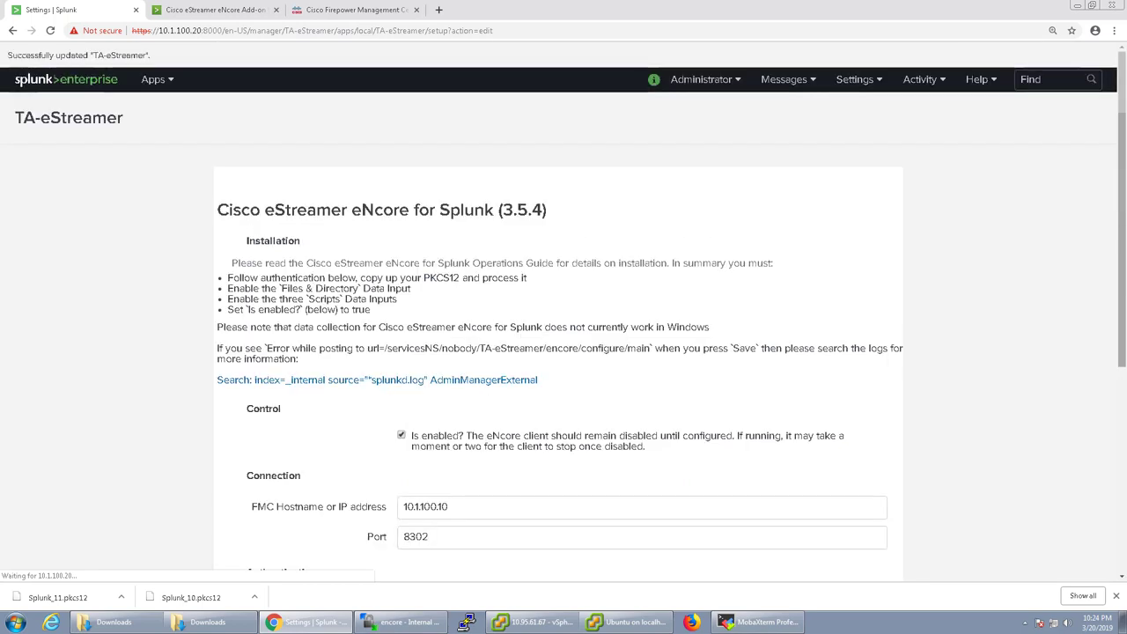
pyautogui.moveTo(75, 88)
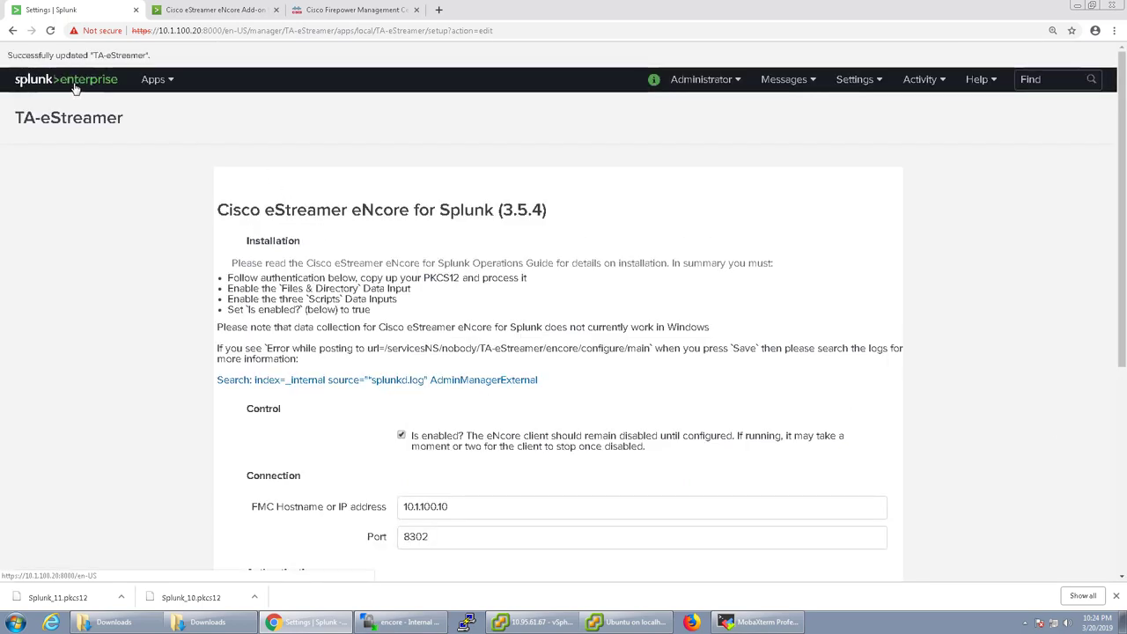
# - Reload the eStreamer Summary dashboard (client Disabled, 200 logs) and return home
pyautogui.click(66, 79)
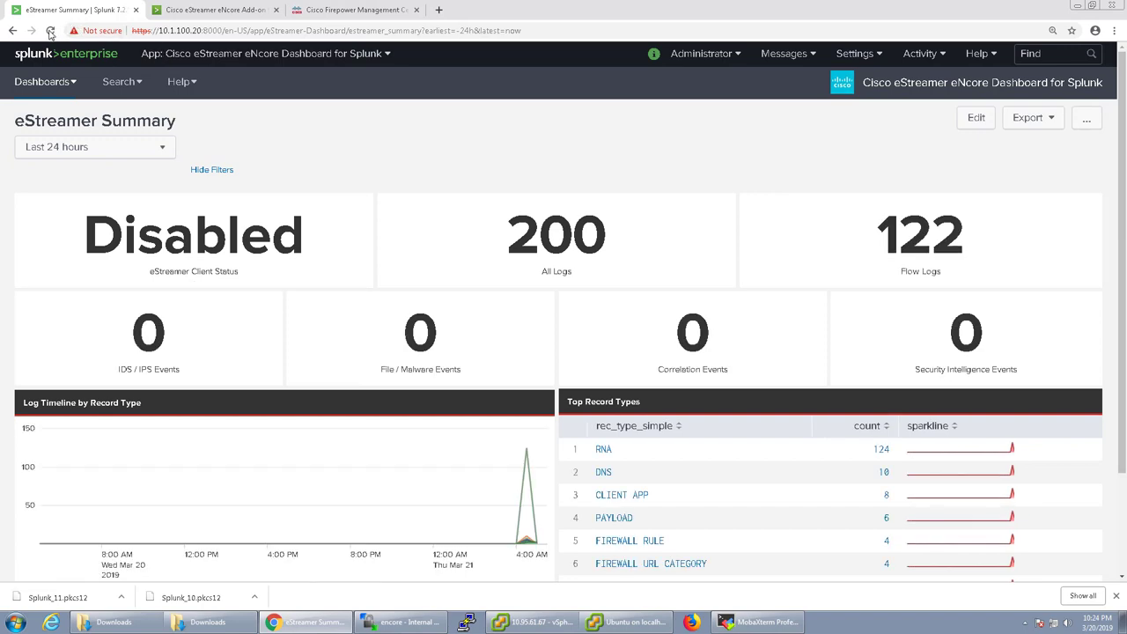
pyautogui.click(50, 30)
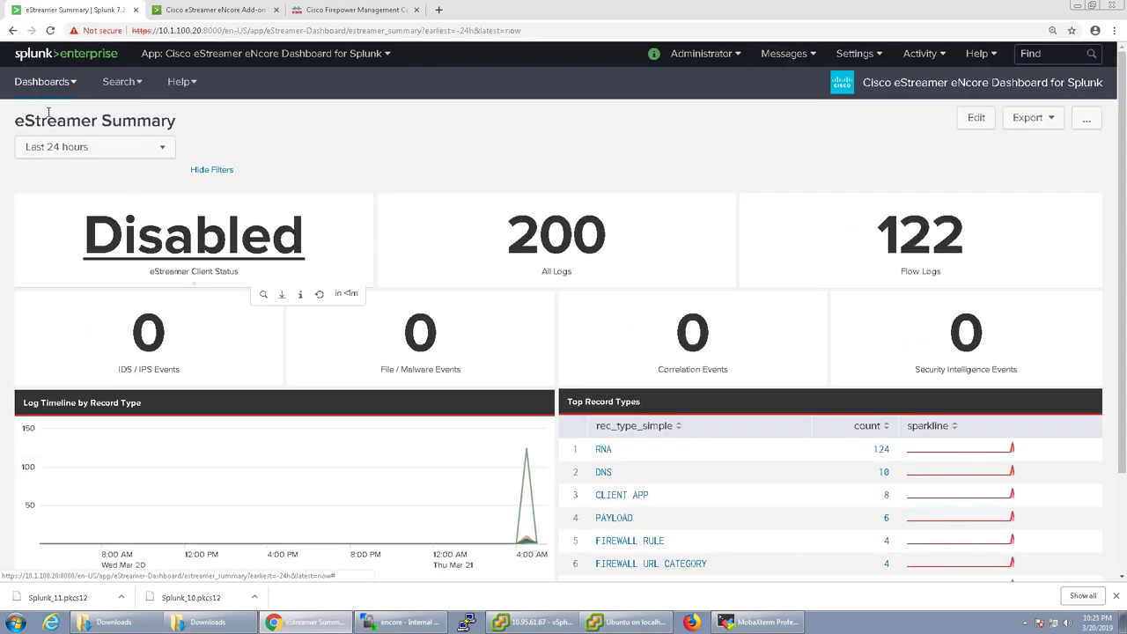
pyautogui.moveTo(366, 160)
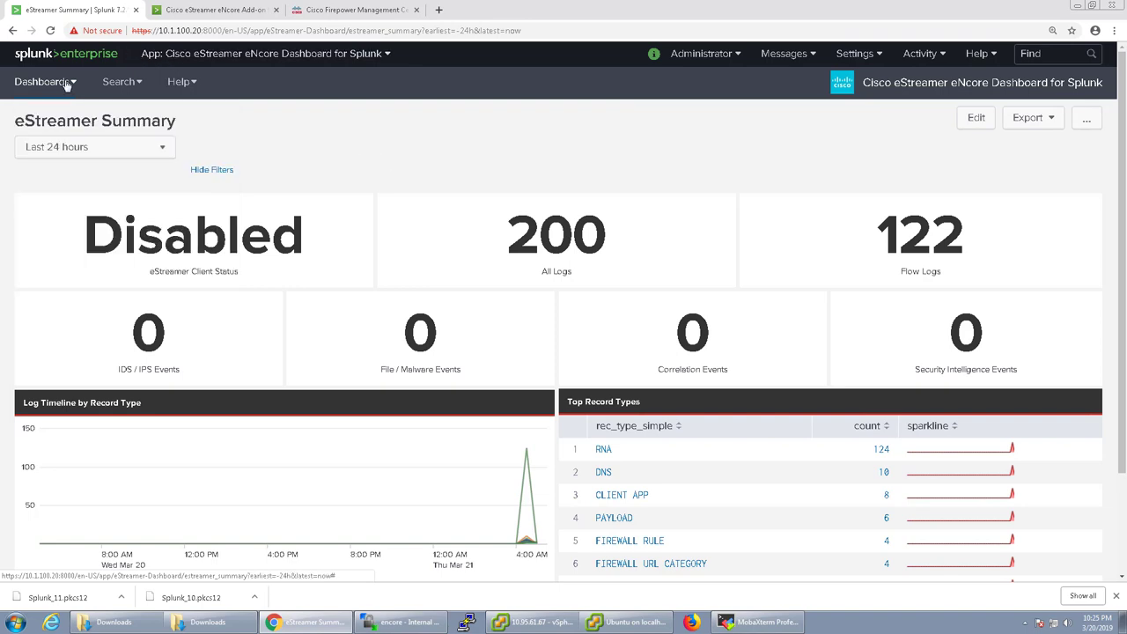
pyautogui.click(51, 30)
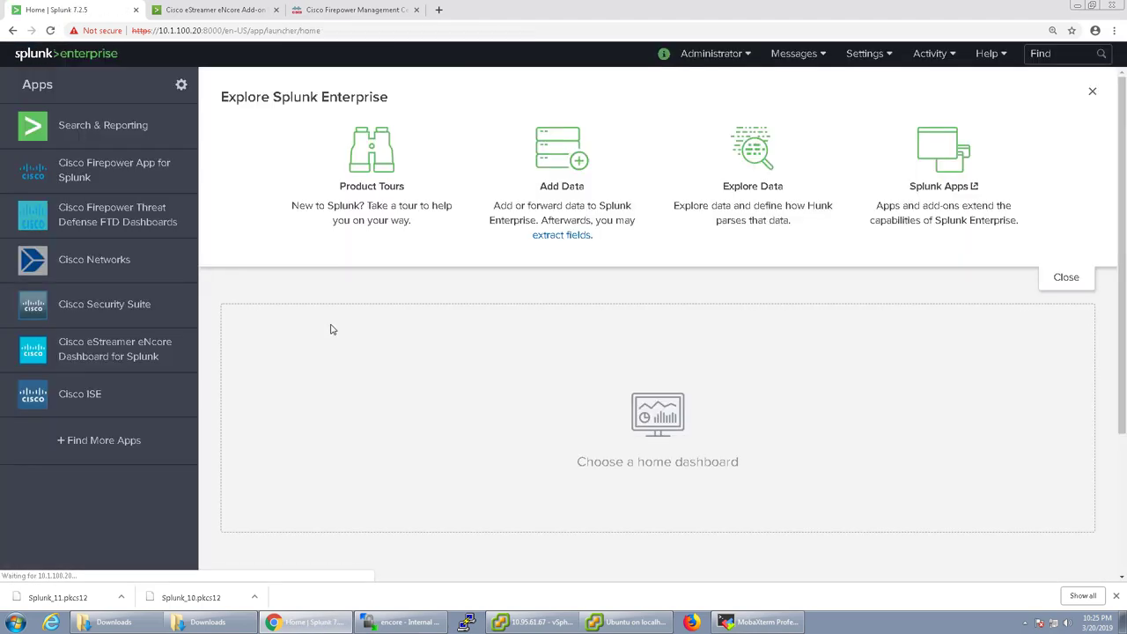
# - Turn on PKCS12 file processing in eNcore setup, enter and confirm its password, and save
pyautogui.click(182, 84)
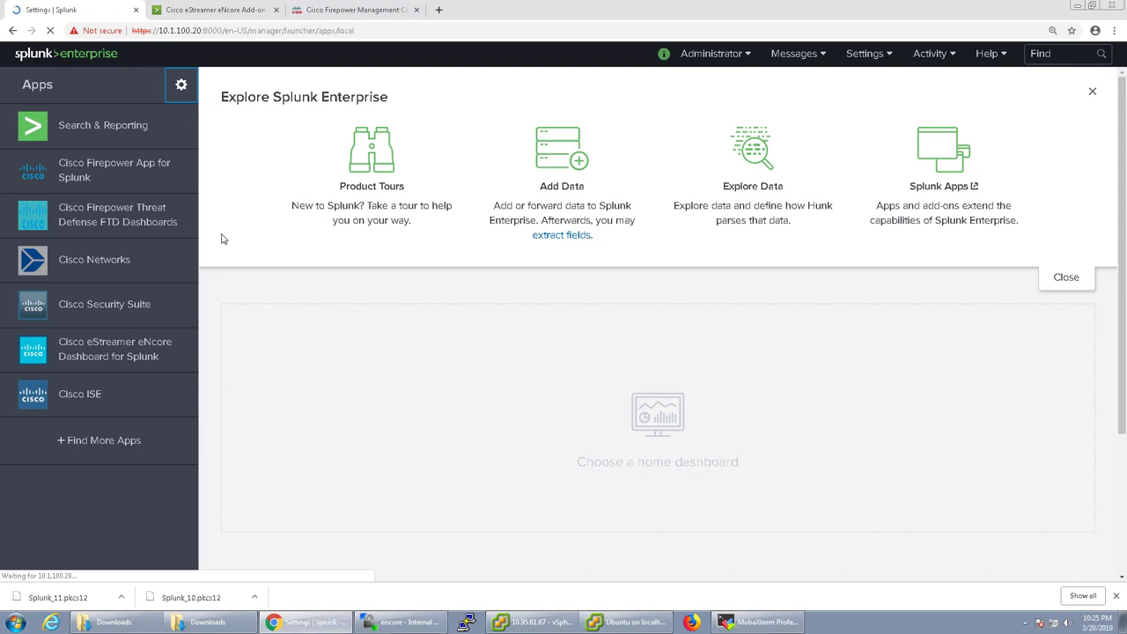
pyautogui.click(1093, 91)
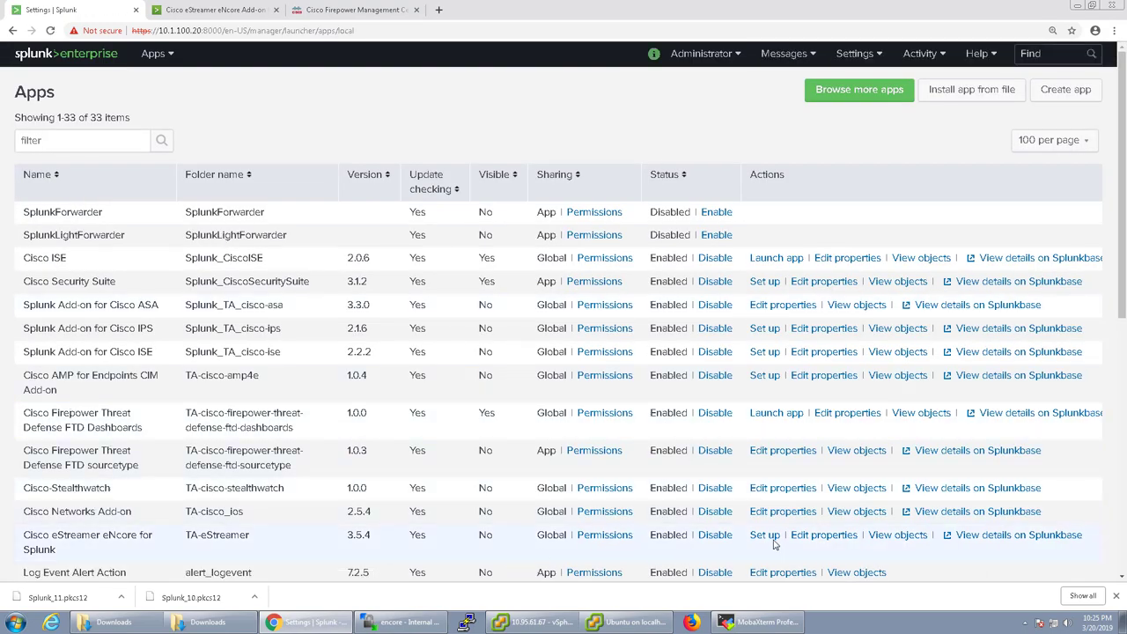
pyautogui.click(764, 535)
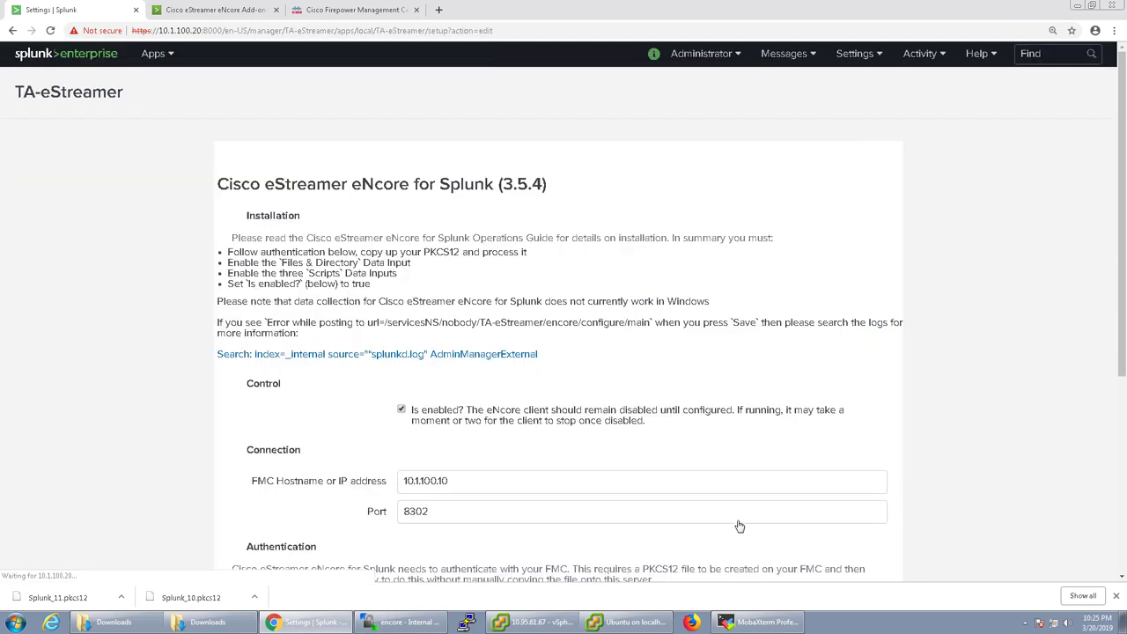
pyautogui.scroll(-3)
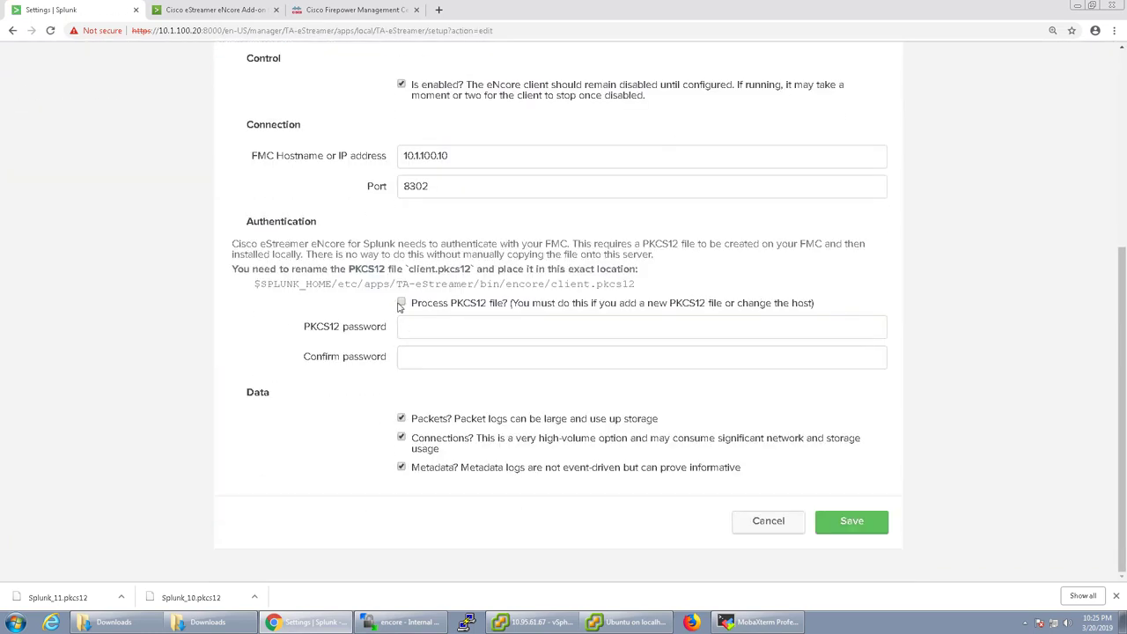
pyautogui.write('••')
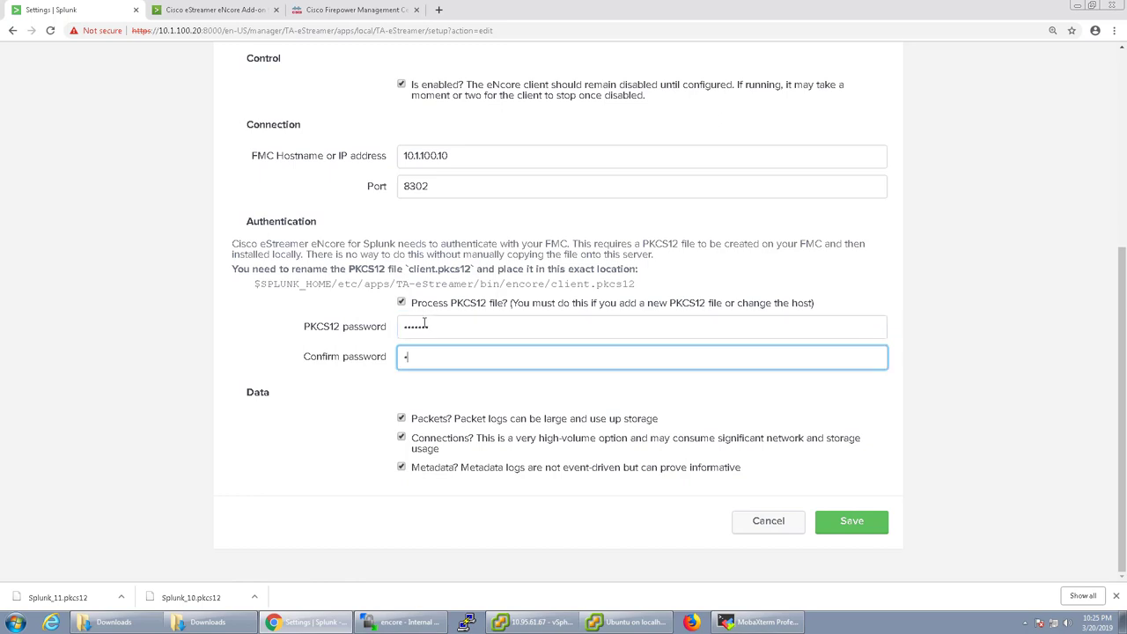
pyautogui.write('••••••')
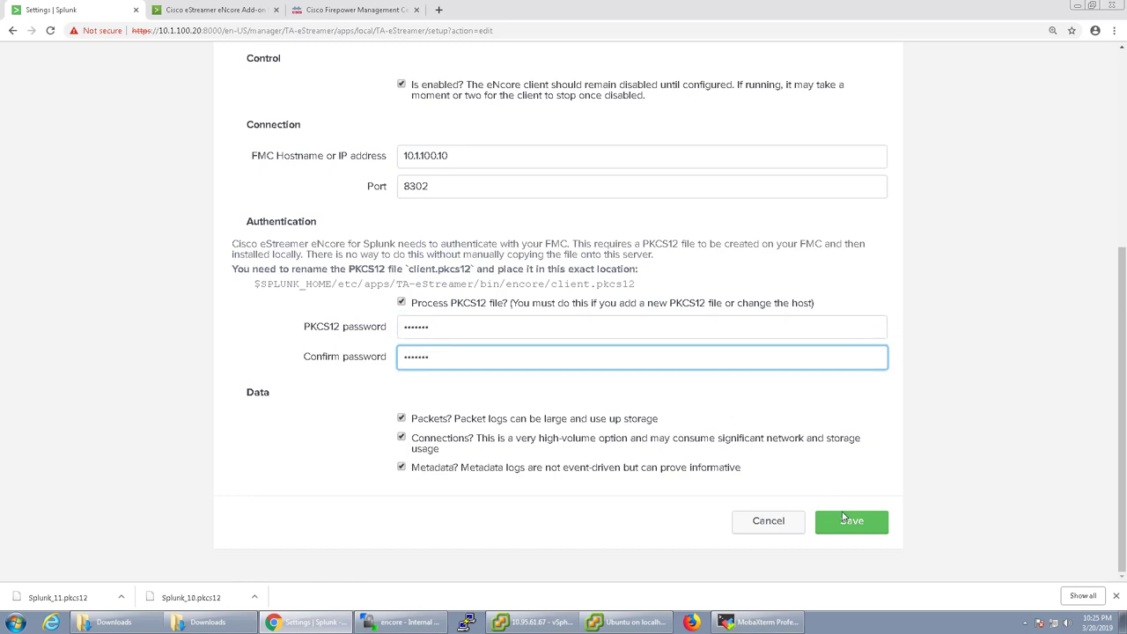
pyautogui.click(851, 521)
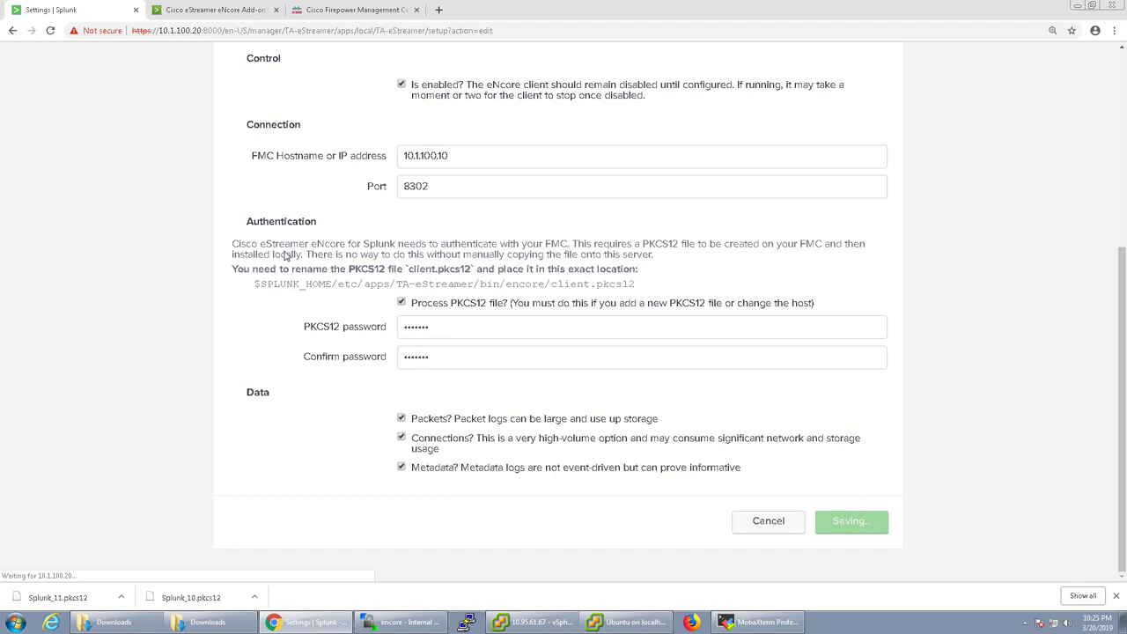
pyautogui.click(851, 521)
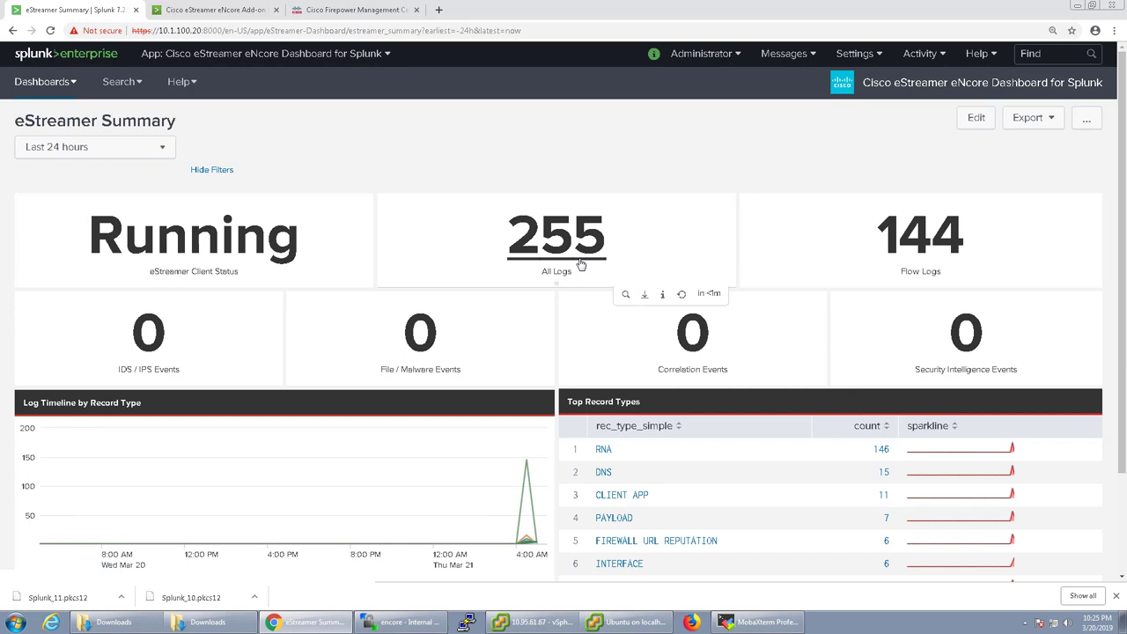
# - Scroll the eStreamer dashboard to review Running status, 255 logs, RNA (146) and DNS (15) records
pyautogui.scroll(-3)
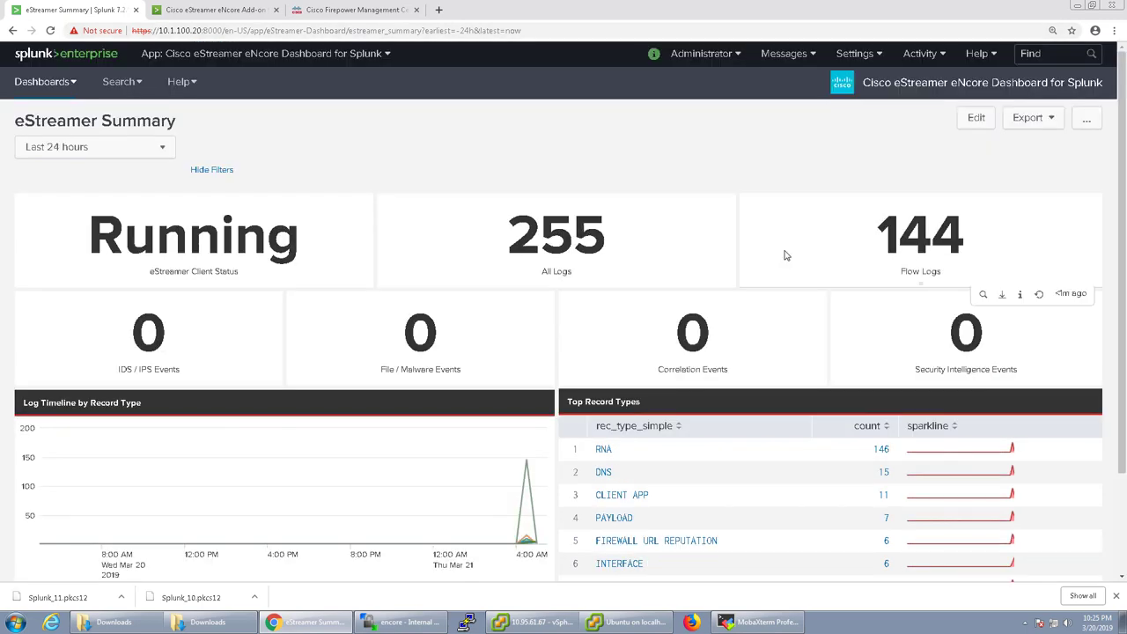
pyautogui.moveTo(872, 130)
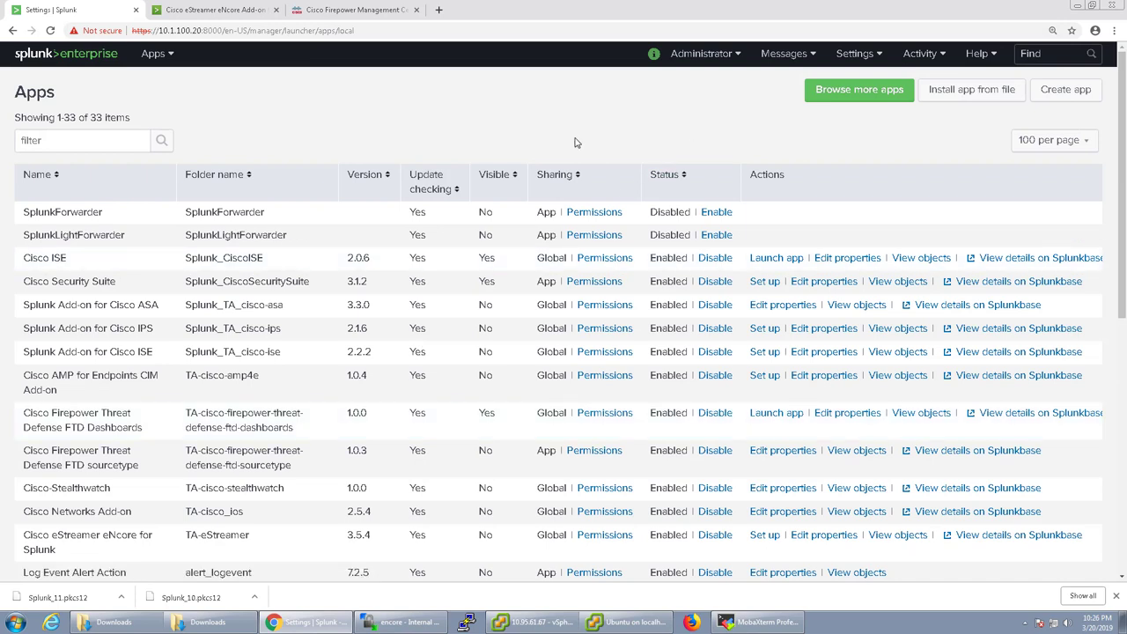
# - Return to the Splunk home page listing the Cisco apps, including eStreamer eNcore Dashboard
pyautogui.press('ctrl+f')
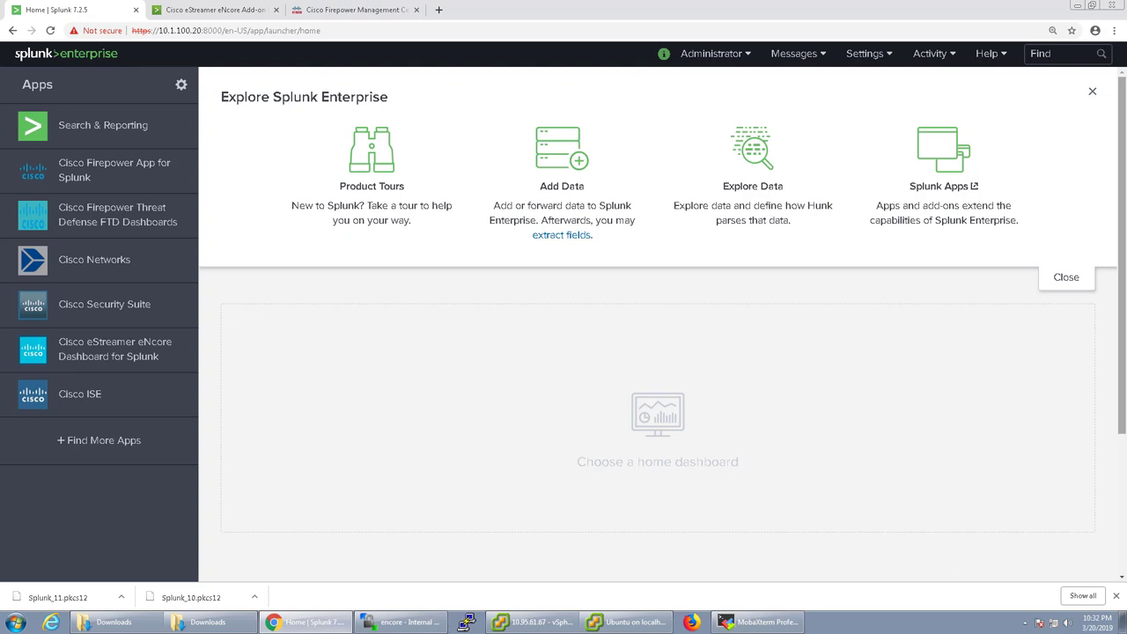
pyautogui.moveTo(292, 12)
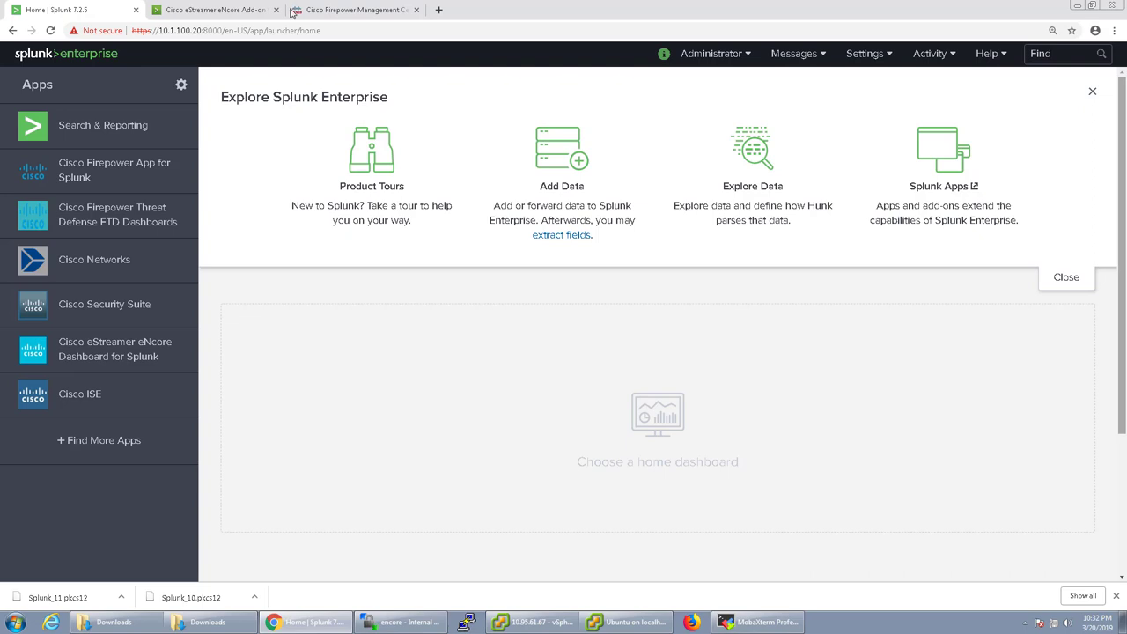
pyautogui.moveTo(119, 180)
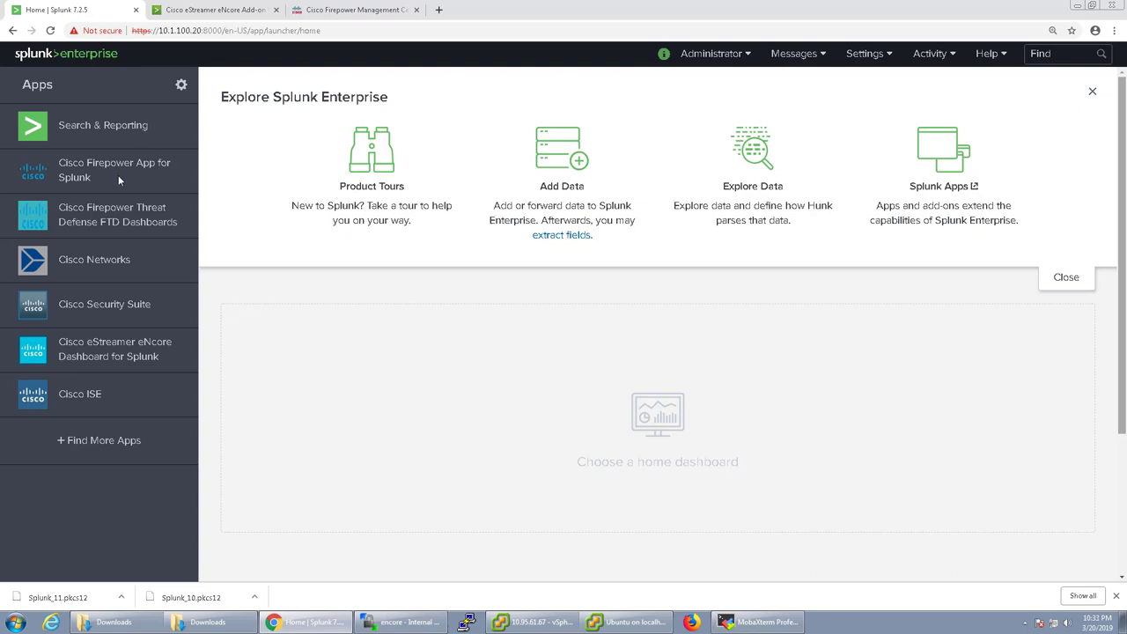
pyautogui.click(117, 215)
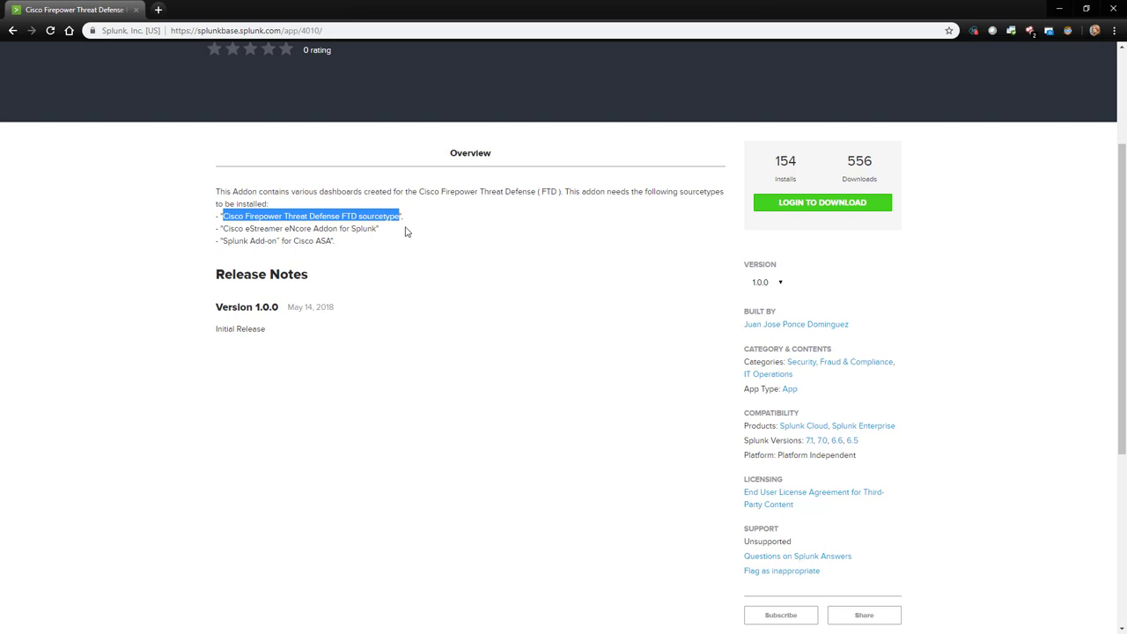
# - Highlight the required sourcetype add-on's name on the Firepower Threat Defense Splunkbase page
pyautogui.doubleClick(299, 228)
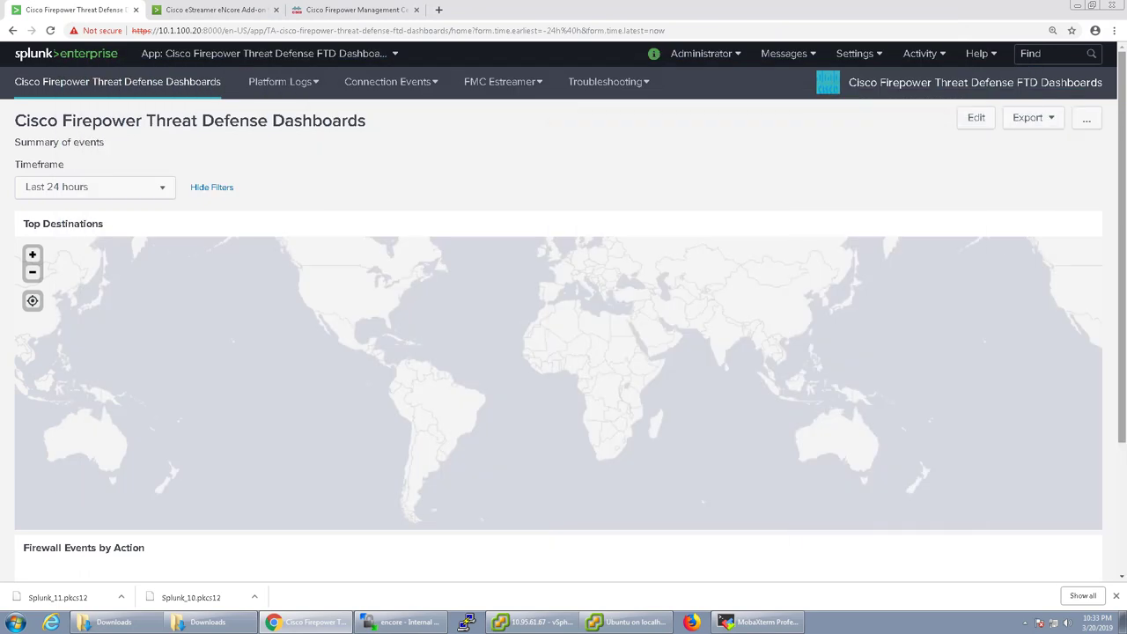
pyautogui.moveTo(83, 60)
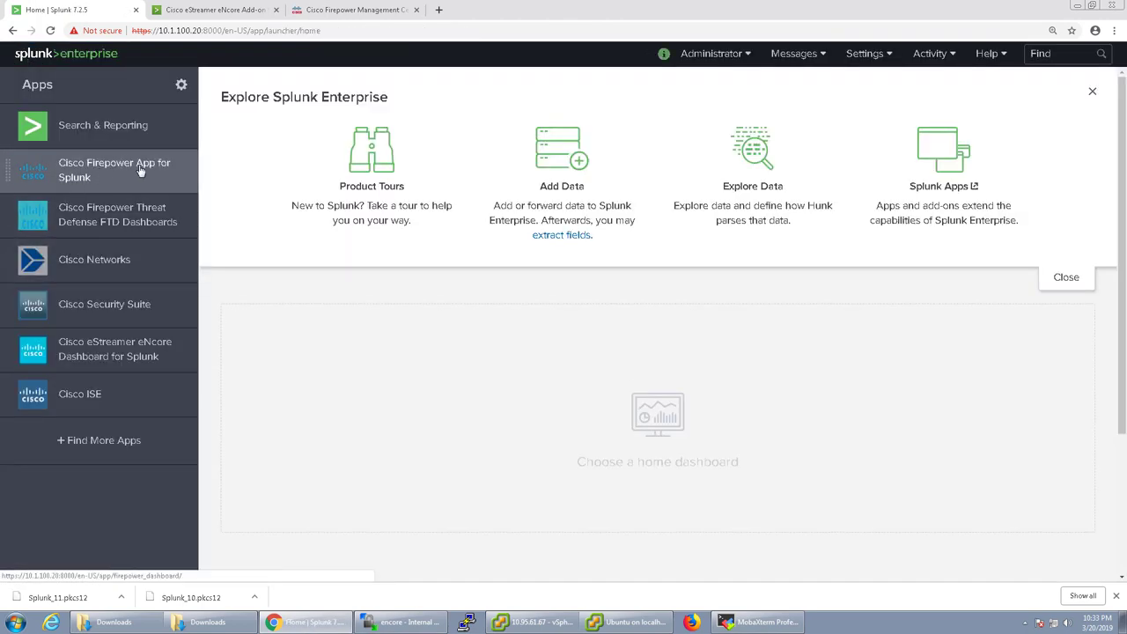
# - Open Cisco Firepower App for Splunk from the Apps panel to its Threats Summary
pyautogui.click(114, 170)
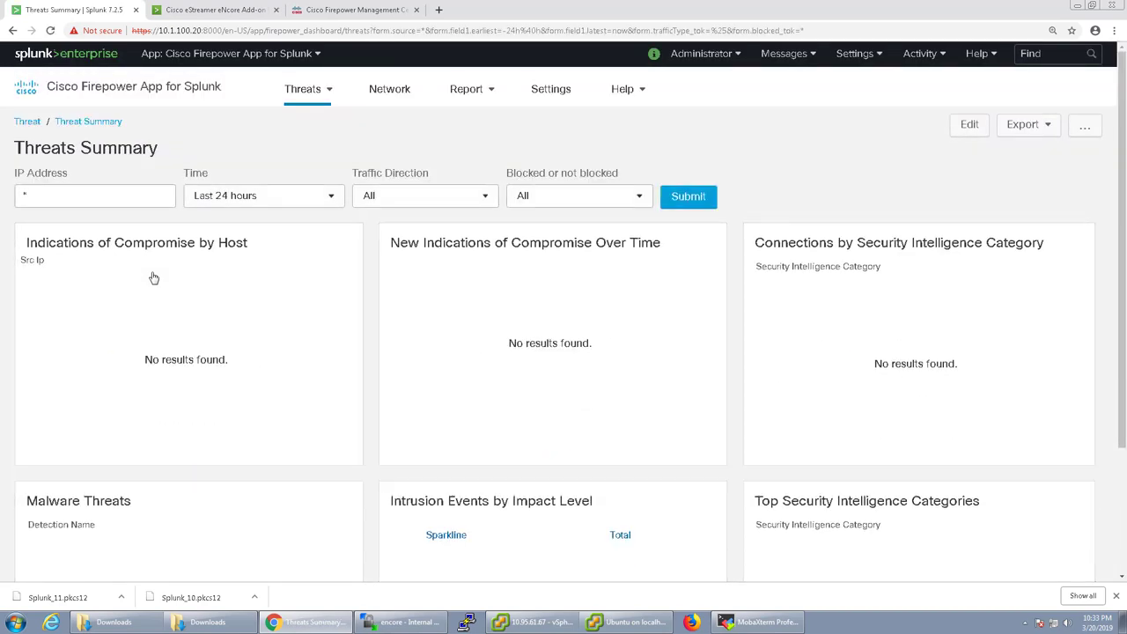
# - Review the Context Explorer's 26.62 MB traffic panels, then open the Network Summary dashboard
pyautogui.scroll(-3)
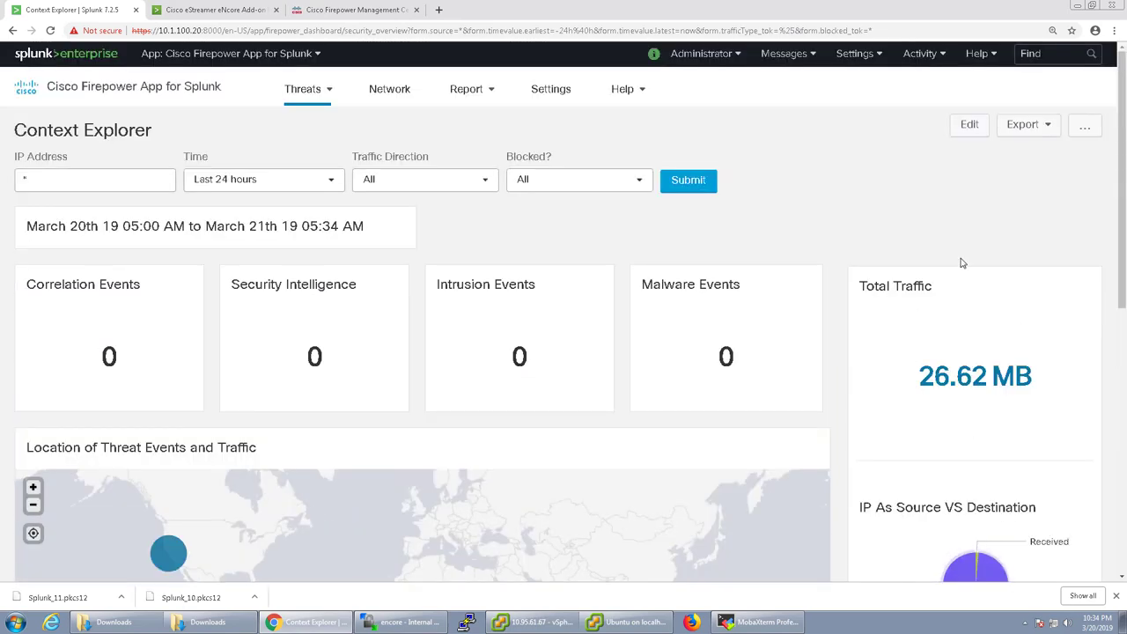
pyautogui.scroll(-3)
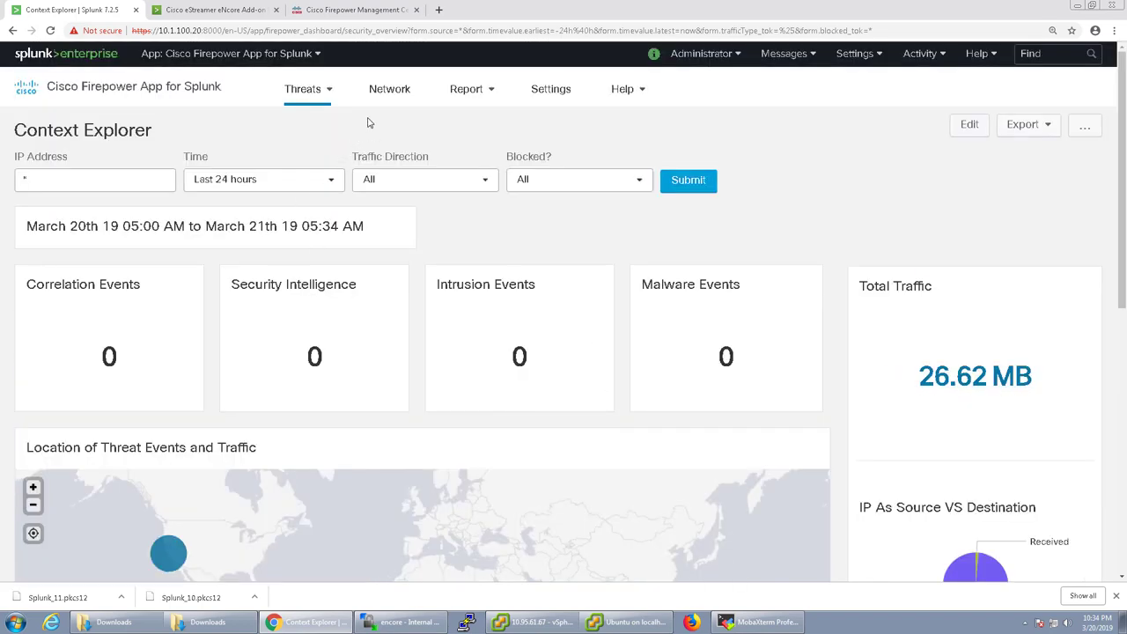
pyautogui.click(389, 88)
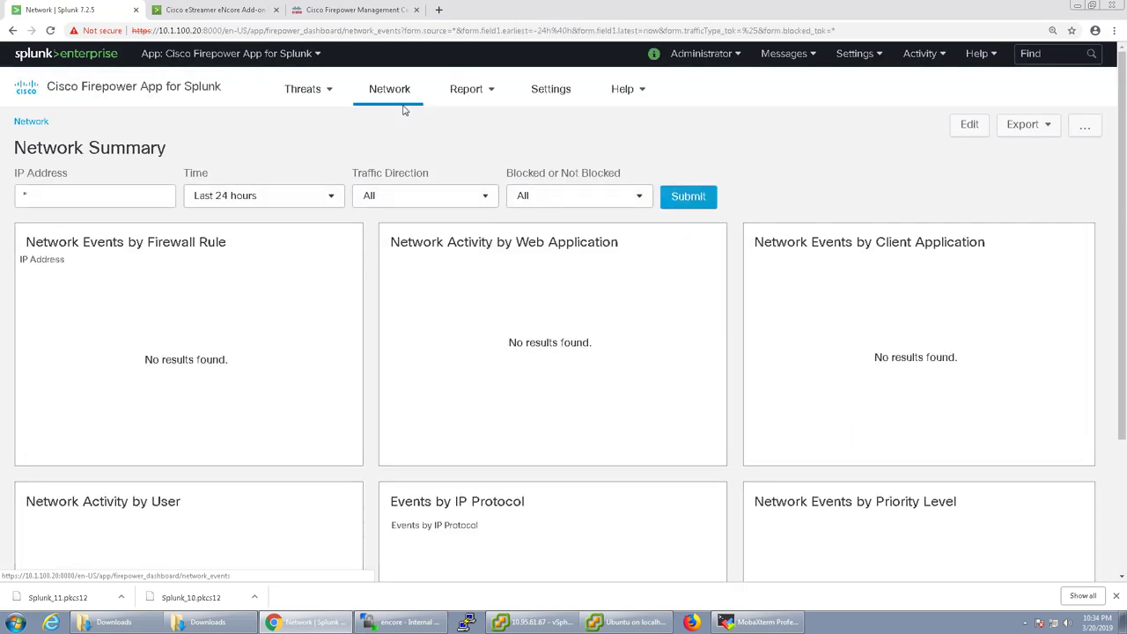
pyautogui.moveTo(390, 88)
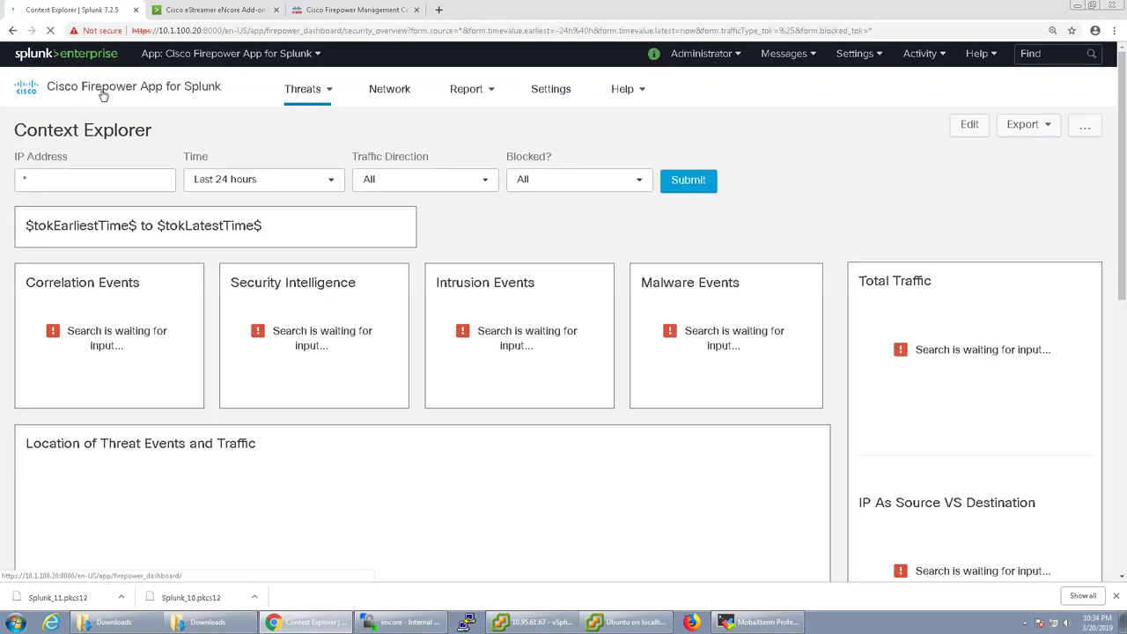
# - Go back to Context Explorer and review the 26.62 MB traffic and zero-event panels
pyautogui.click(688, 180)
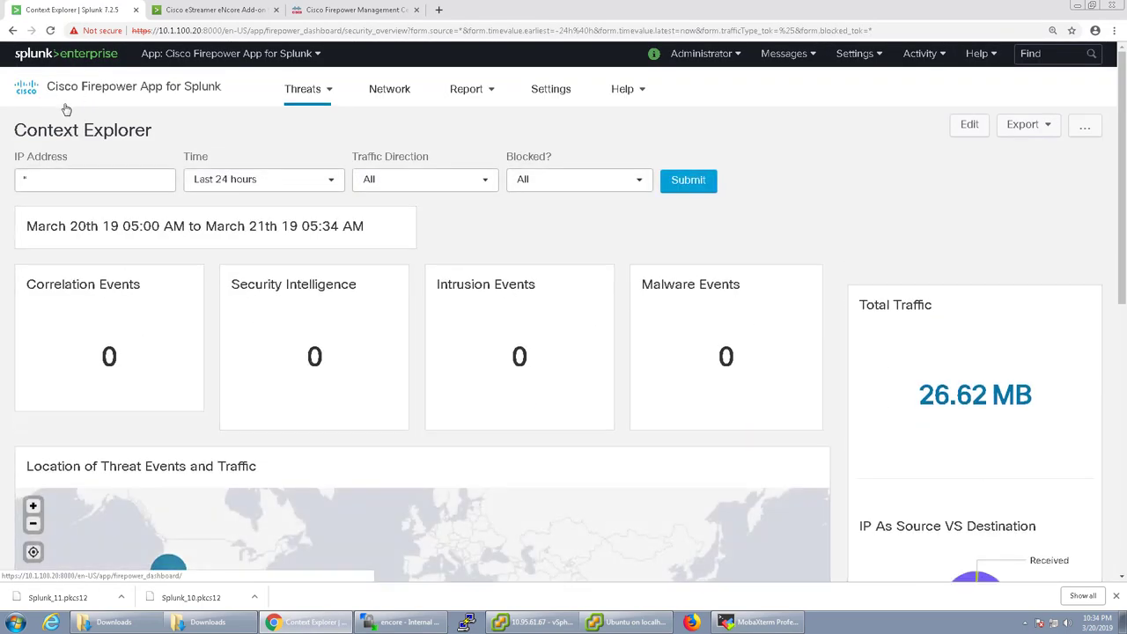
pyautogui.scroll(-3)
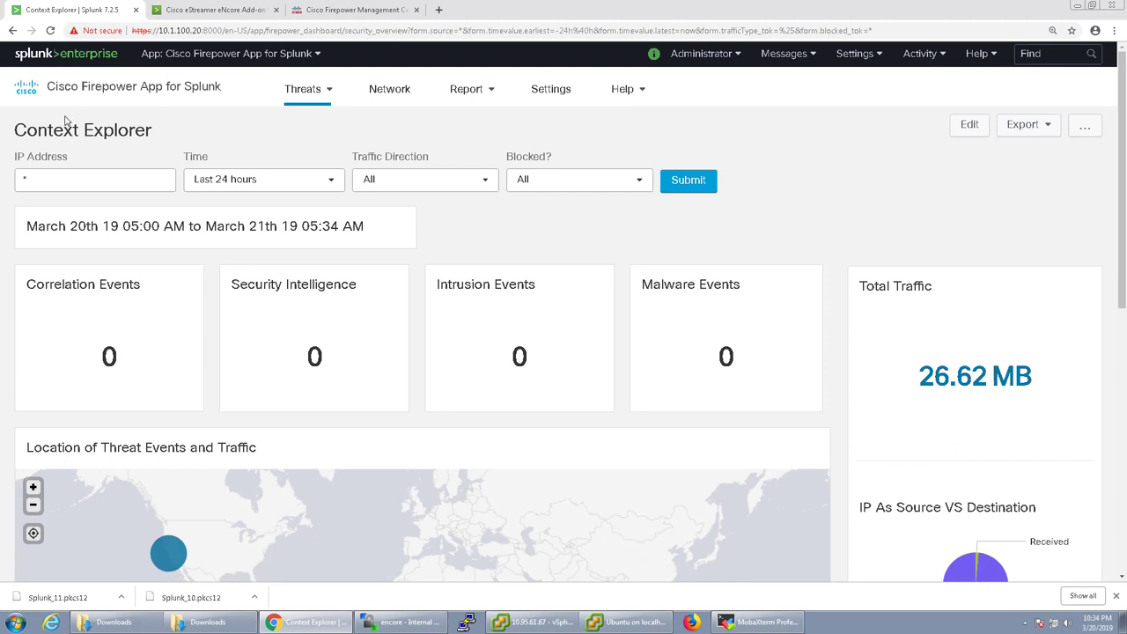
pyautogui.moveTo(216, 10)
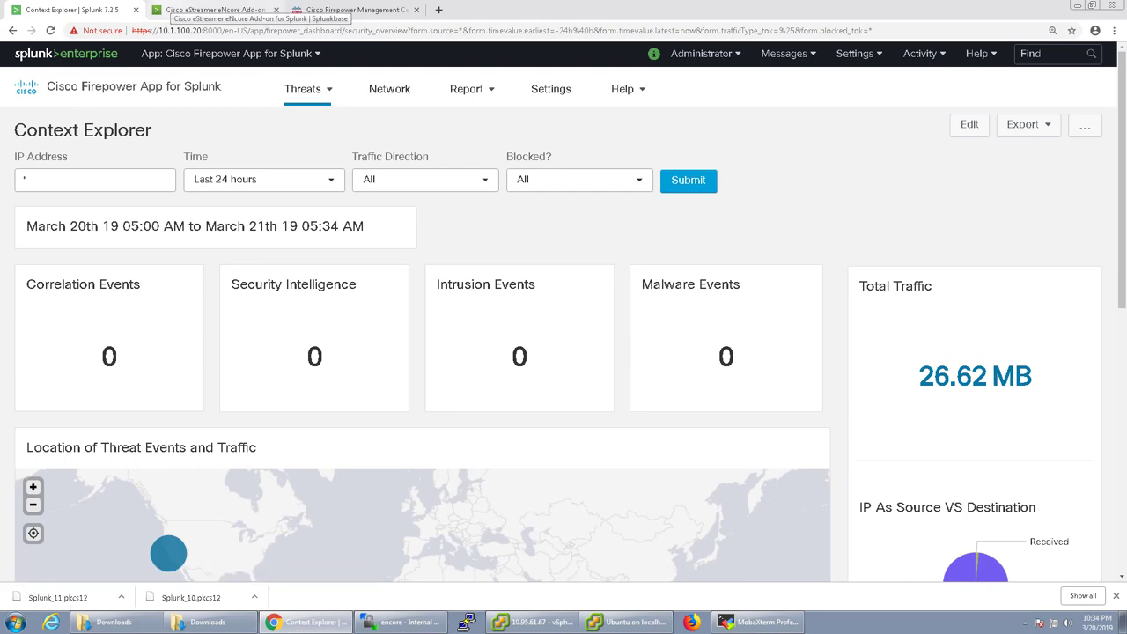